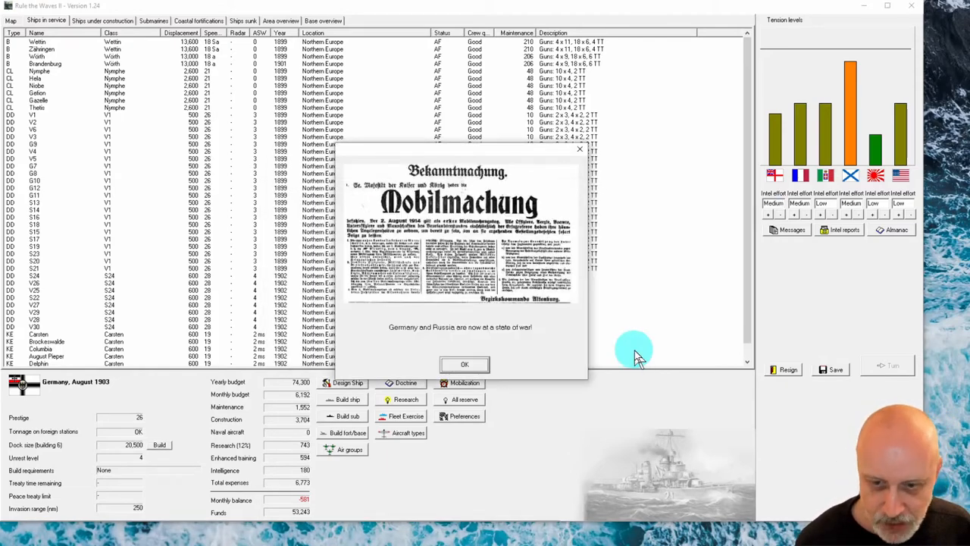
pyautogui.moveTo(792, 125)
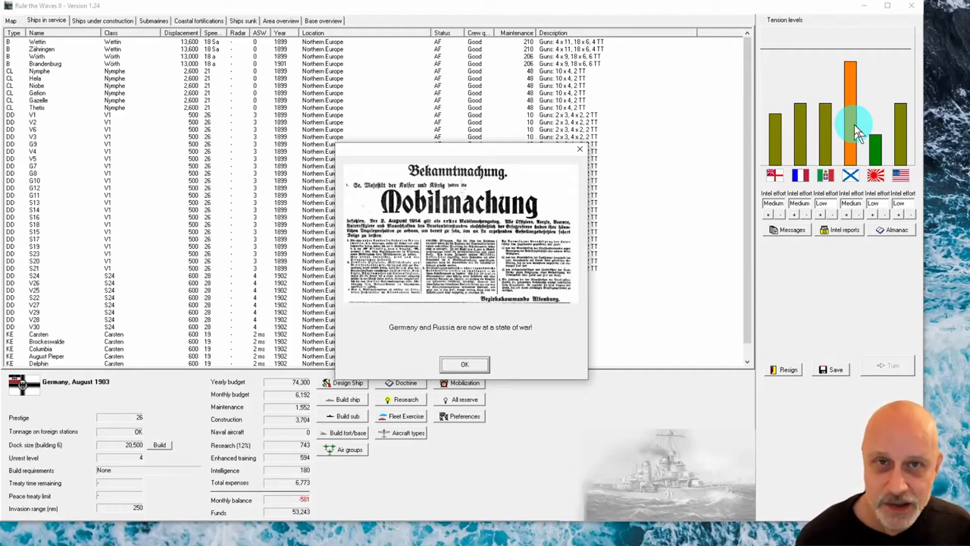
pyautogui.moveTo(648, 201)
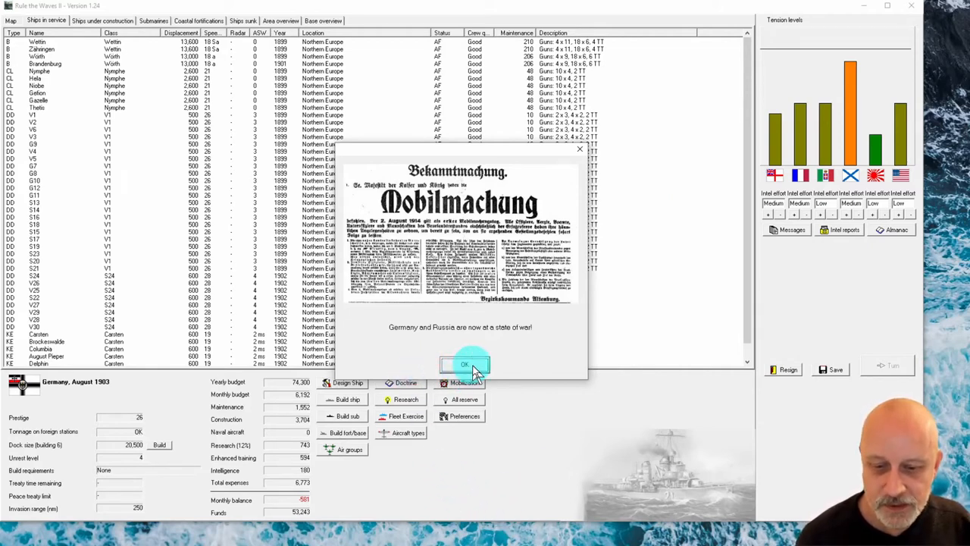
# Dismiss the war declaration and mobilization notice to reach September 1903.
pyautogui.click(465, 364)
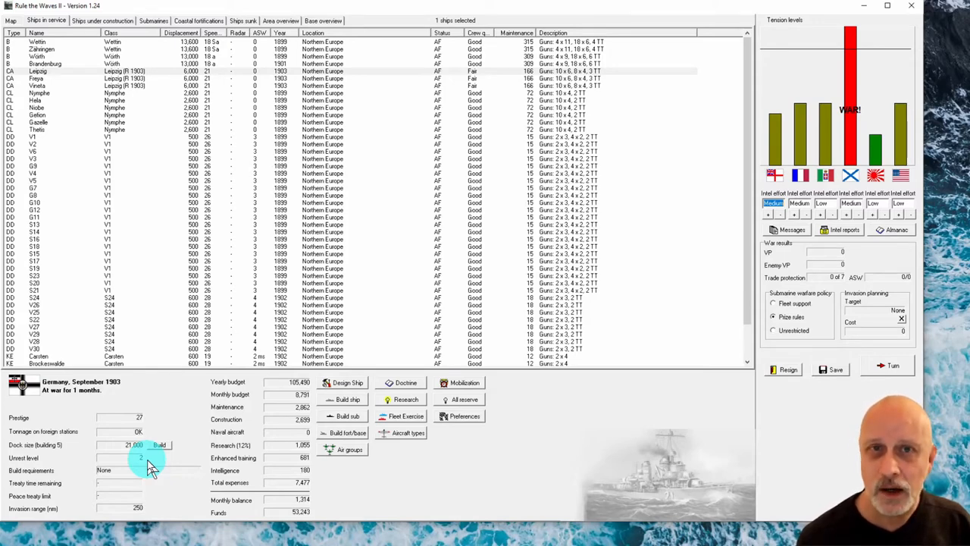
pyautogui.click(347, 415)
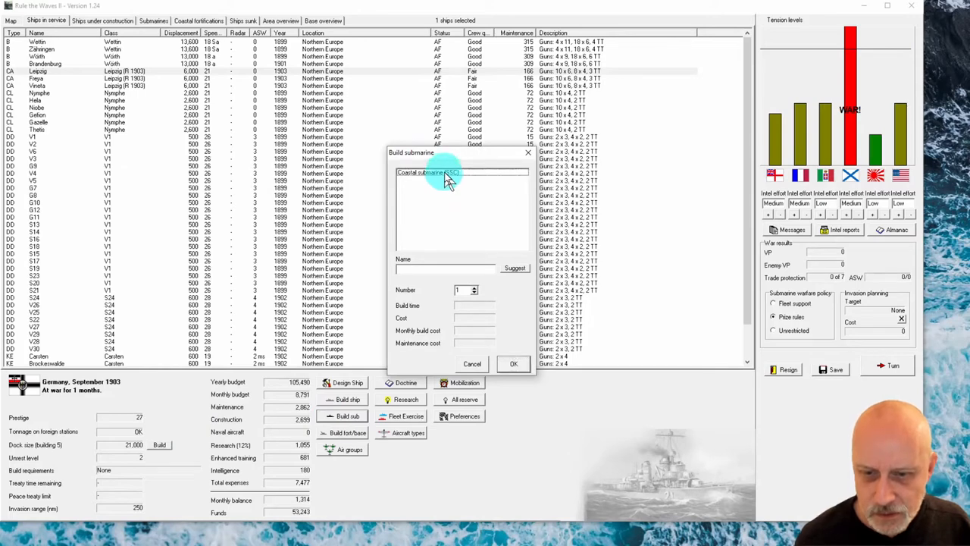
pyautogui.click(428, 172)
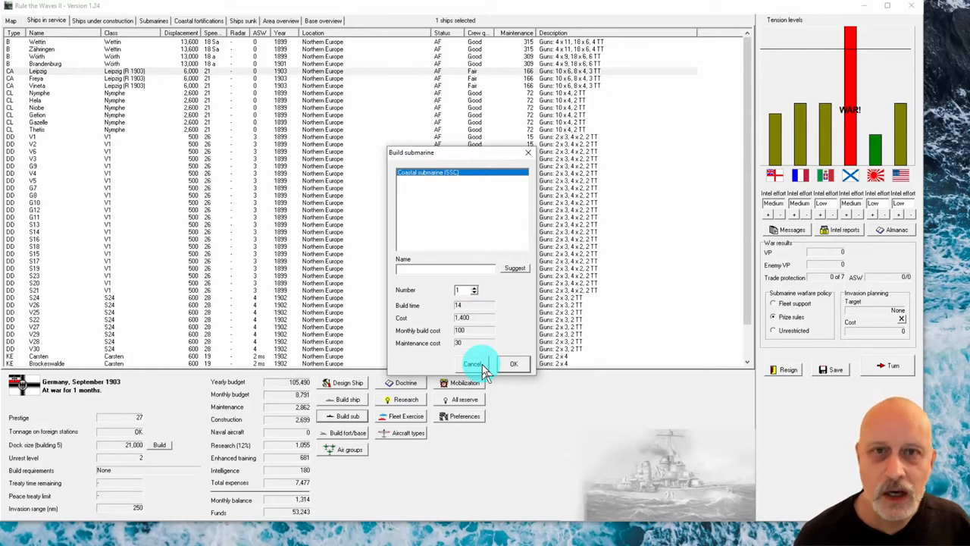
pyautogui.click(472, 364)
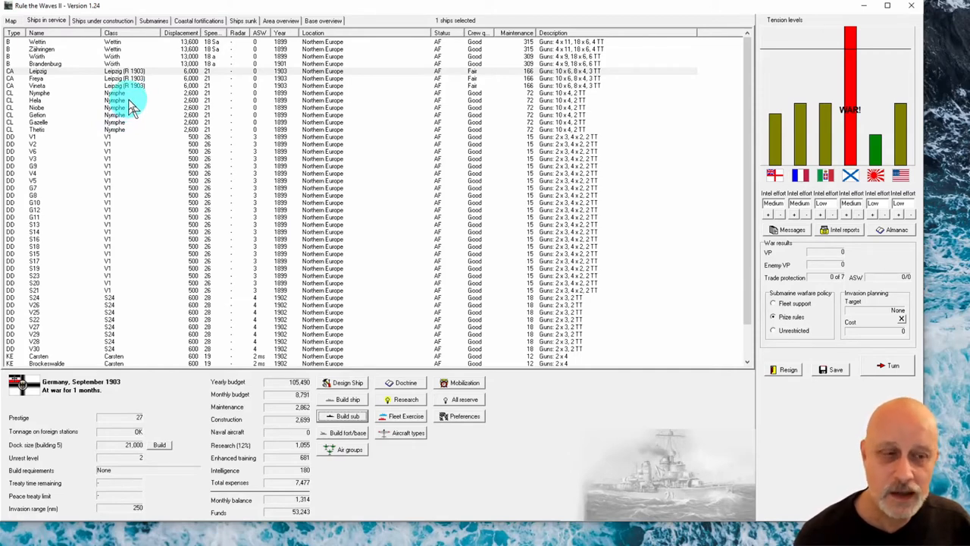
pyautogui.moveTo(423, 457)
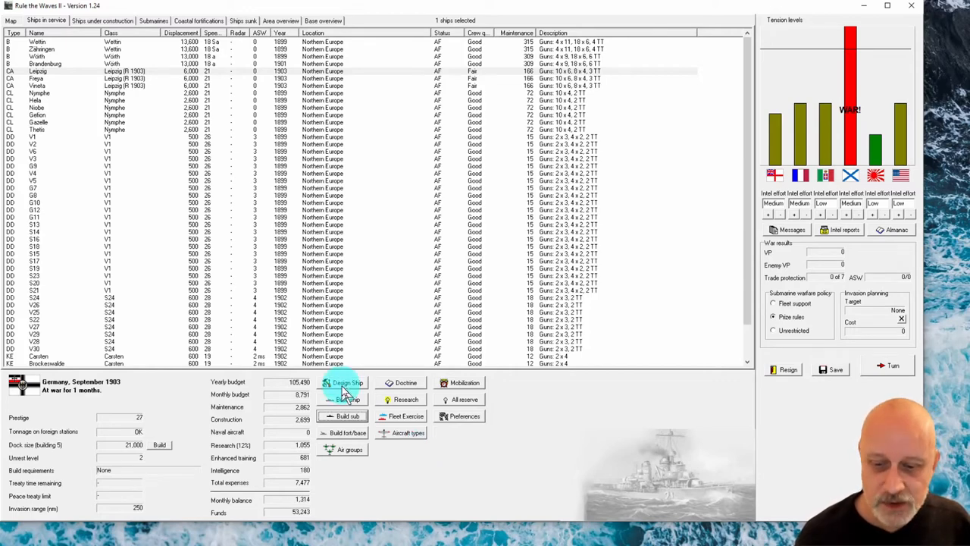
# Auto-design a new AMC armed merchant cruiser class, Denebola.
pyautogui.click(347, 382)
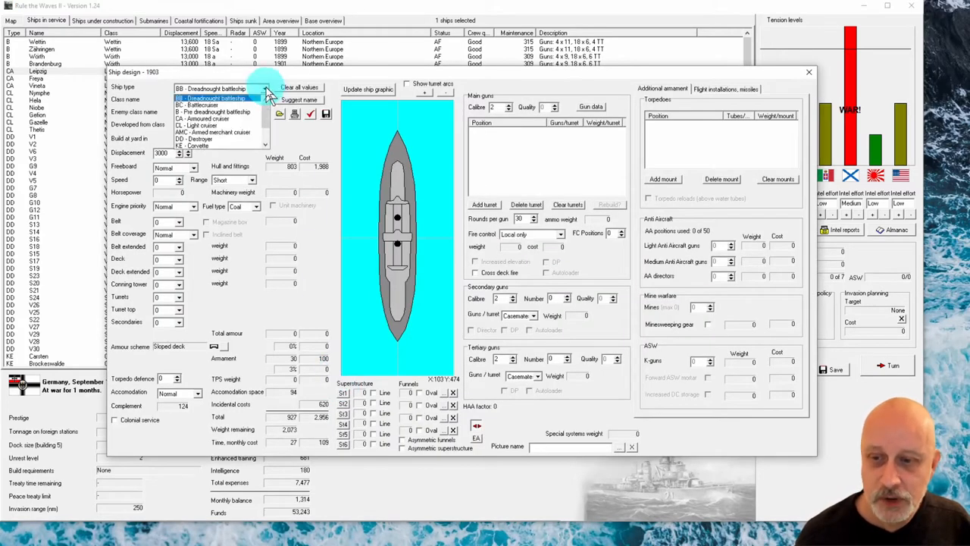
pyautogui.click(212, 132)
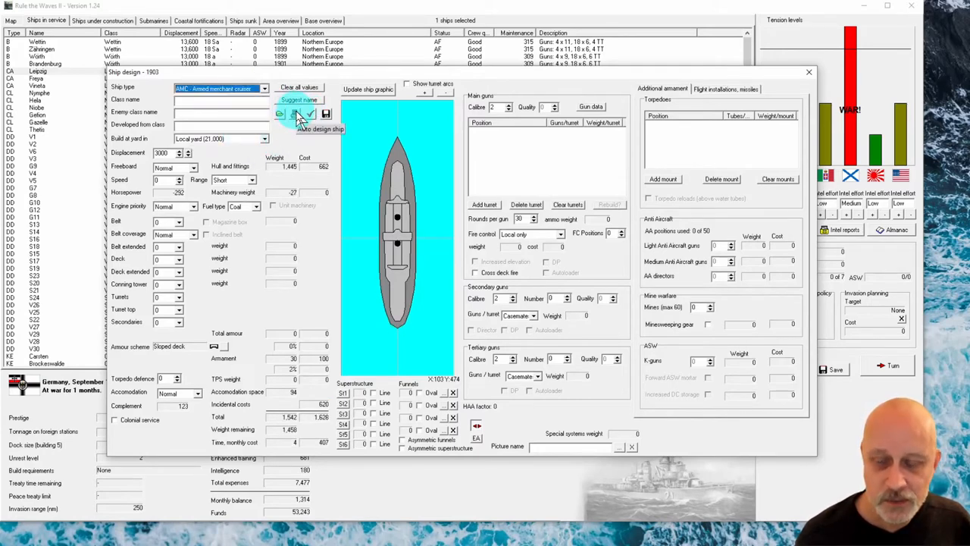
pyautogui.click(319, 128)
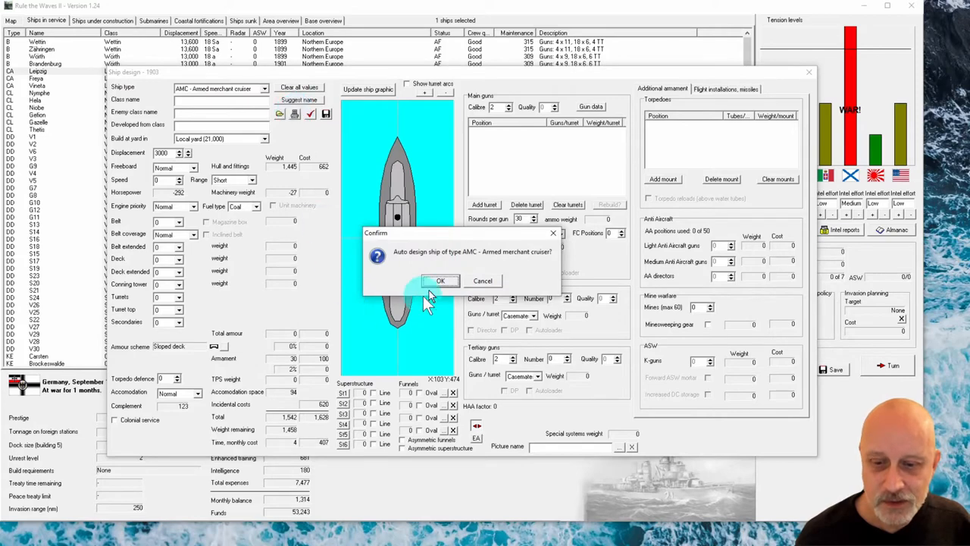
pyautogui.click(440, 281)
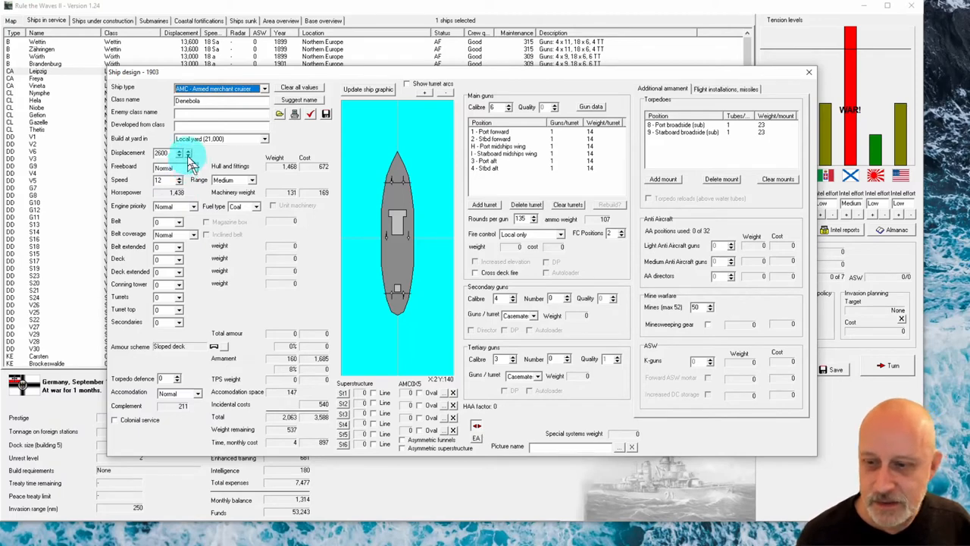
# Reduce Denebola to 1800 tons, remove the torpedo tubes and the starboard midships wing gun.
pyautogui.click(188, 155)
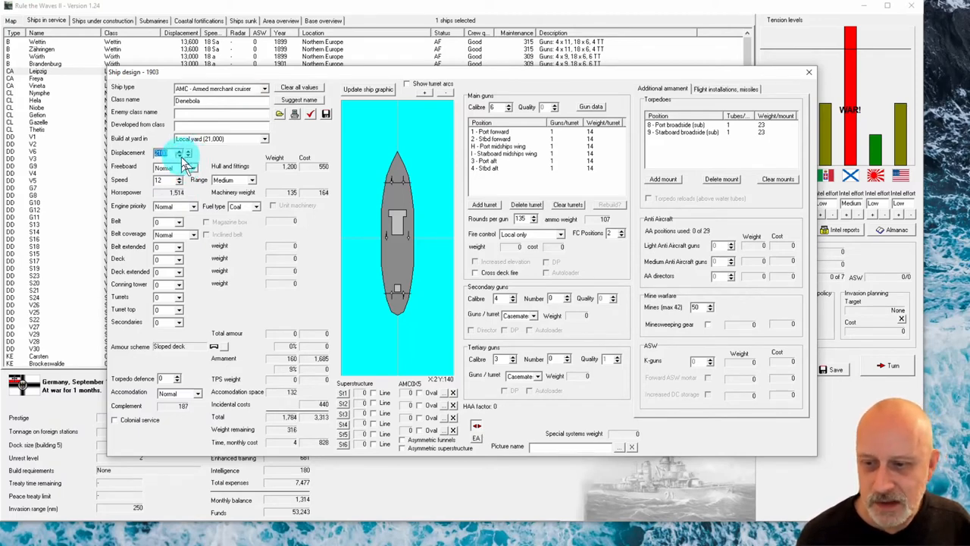
pyautogui.click(187, 153)
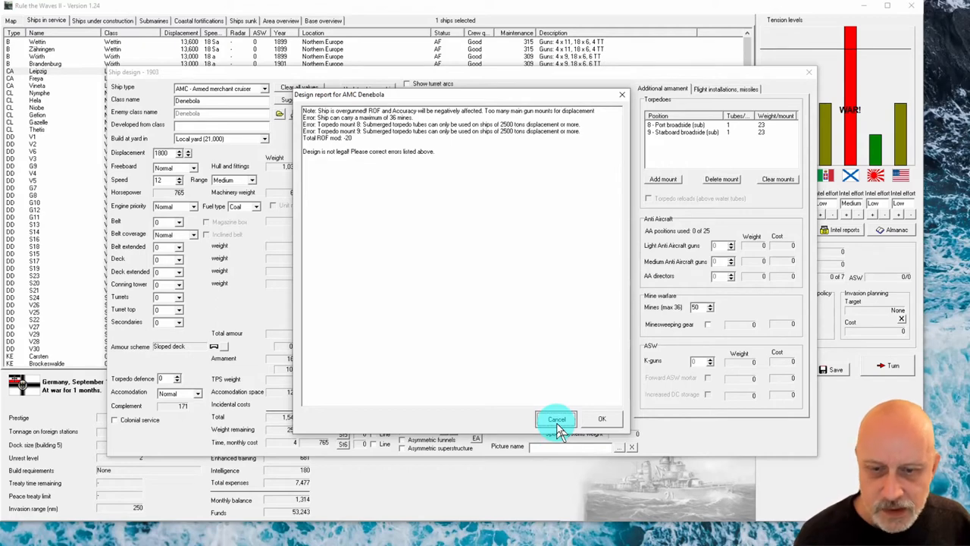
pyautogui.click(556, 419)
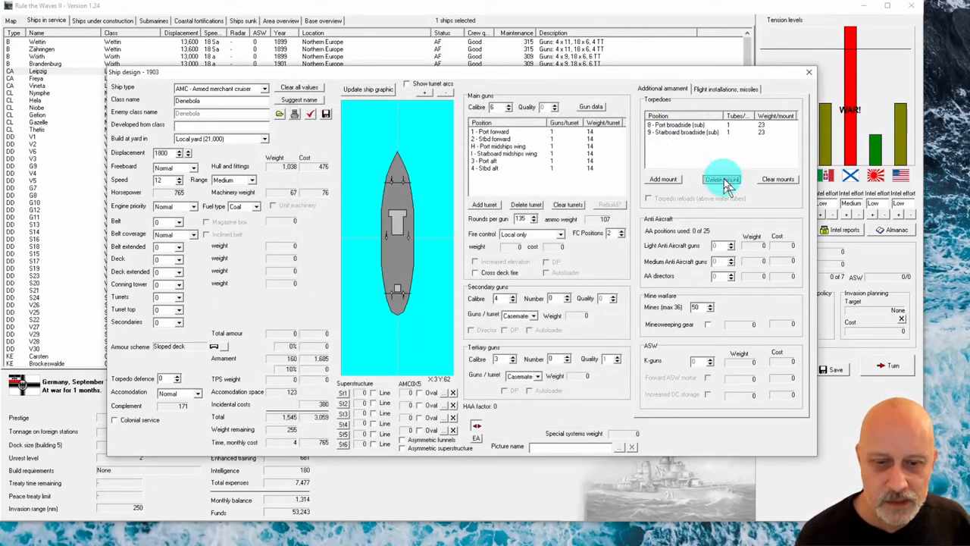
pyautogui.click(721, 179)
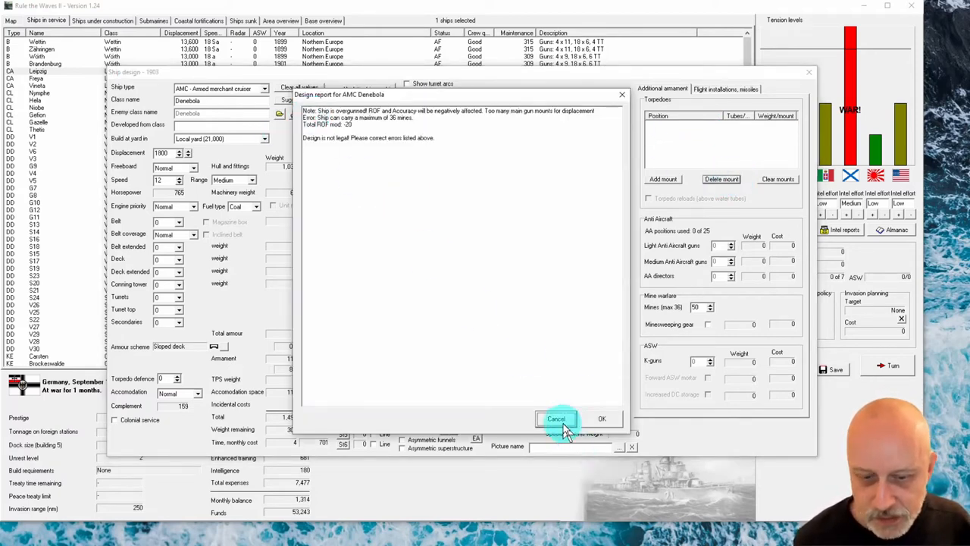
pyautogui.click(556, 418)
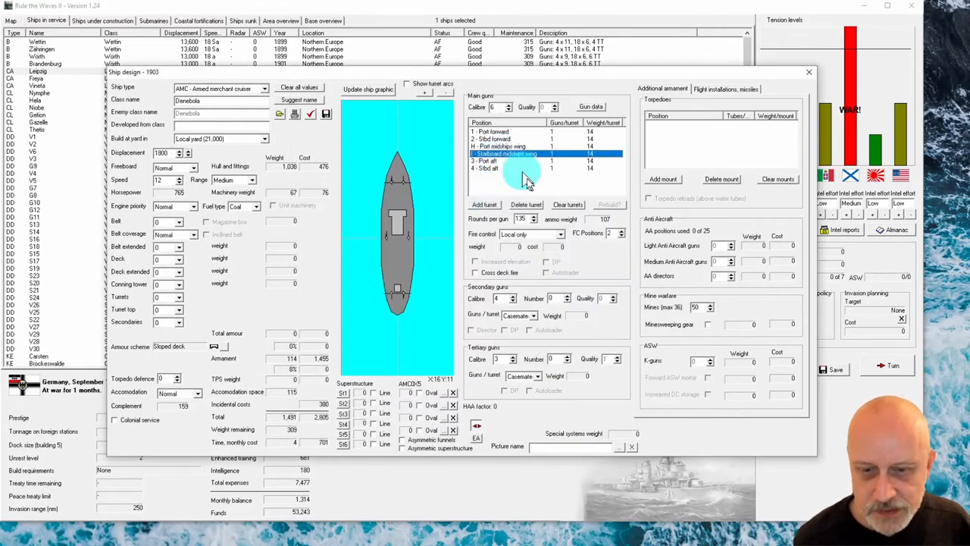
pyautogui.click(526, 204)
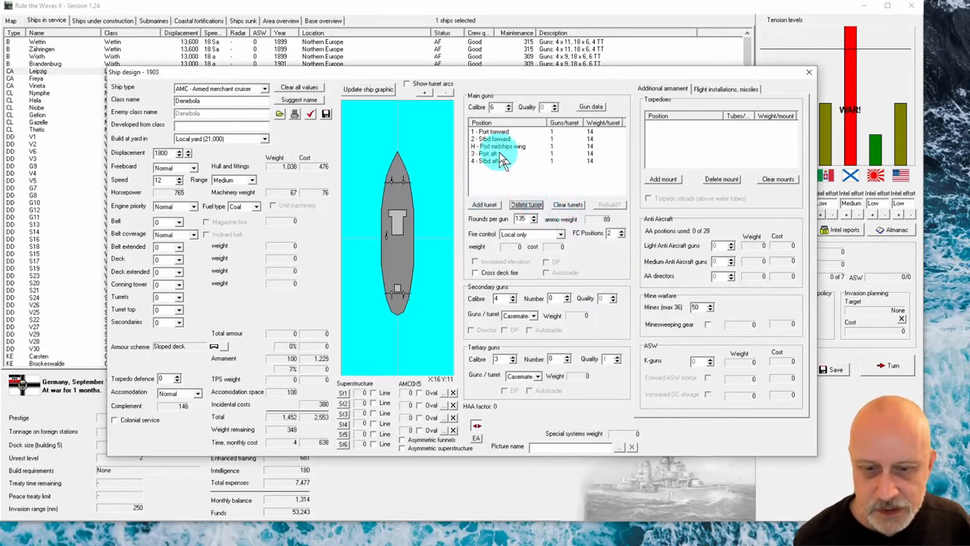
pyautogui.click(525, 204)
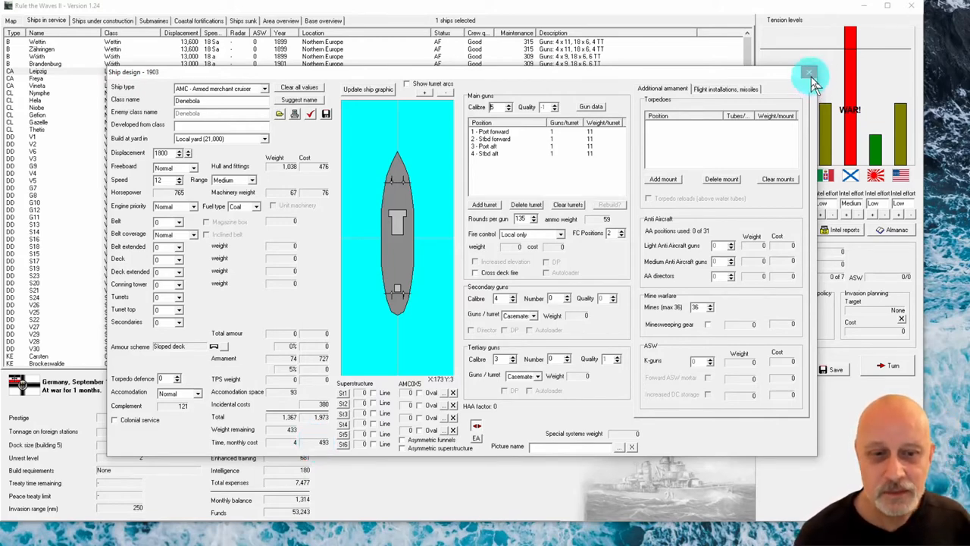
pyautogui.click(810, 73)
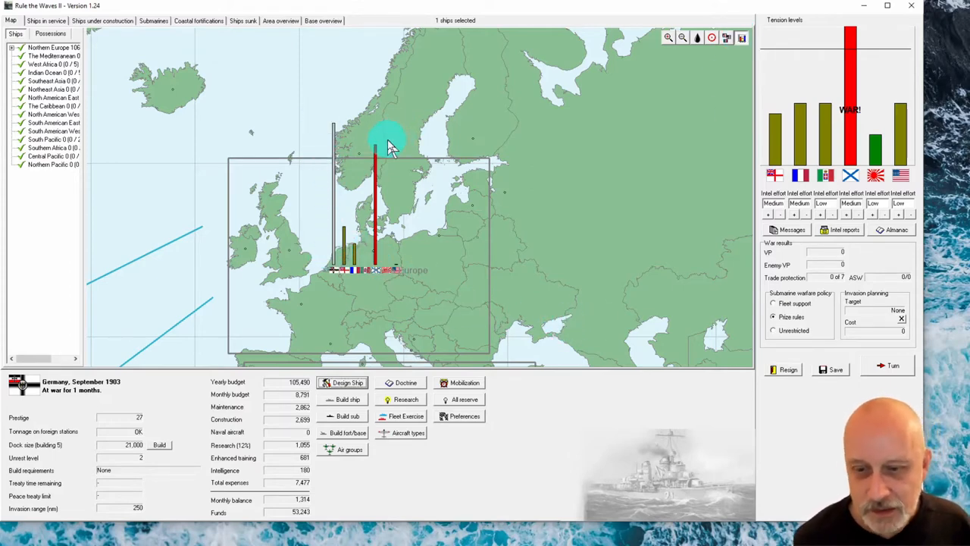
pyautogui.moveTo(378, 182)
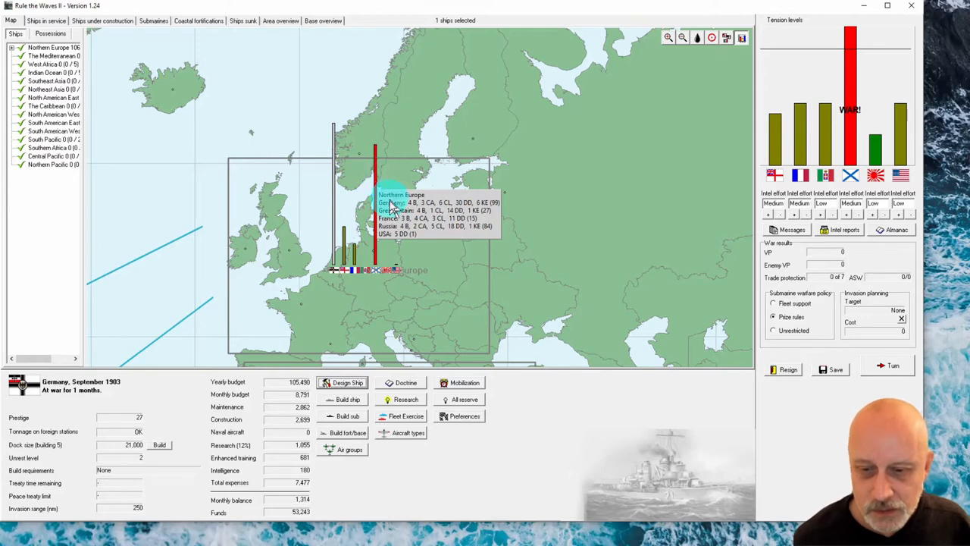
pyautogui.moveTo(420, 238)
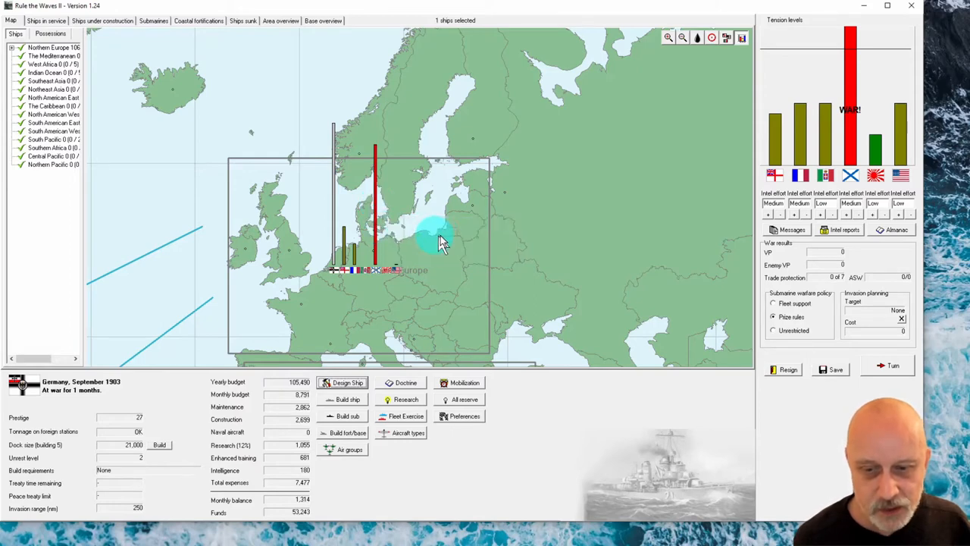
pyautogui.moveTo(379, 220)
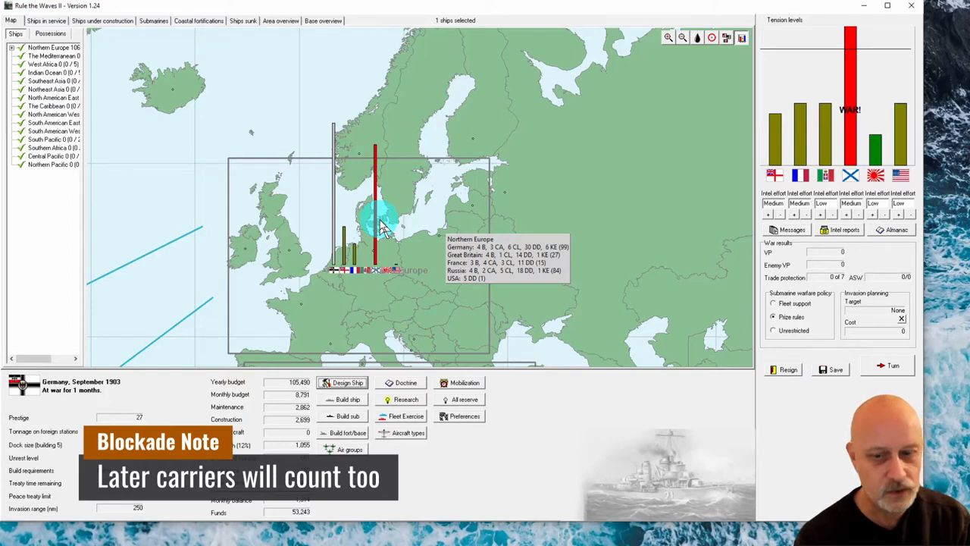
pyautogui.click(101, 20)
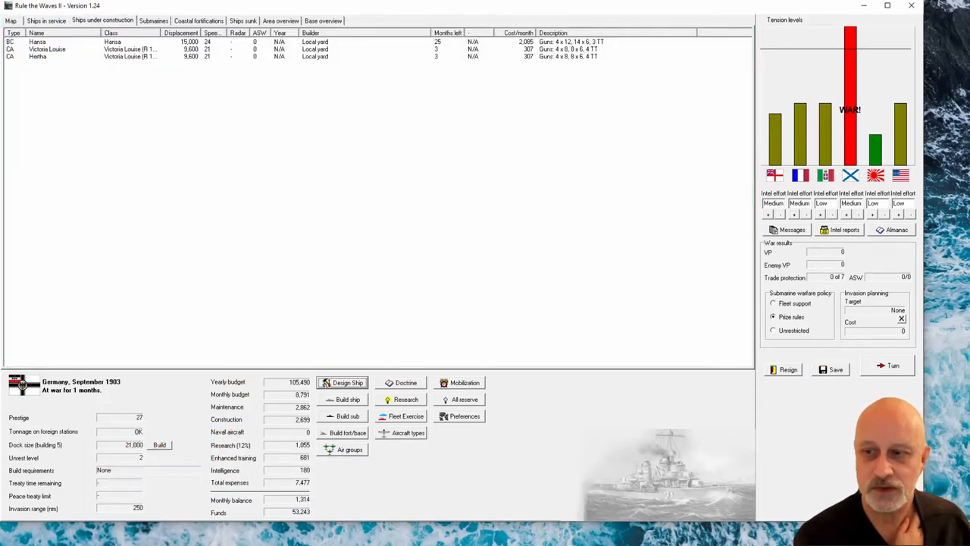
pyautogui.click(10, 21)
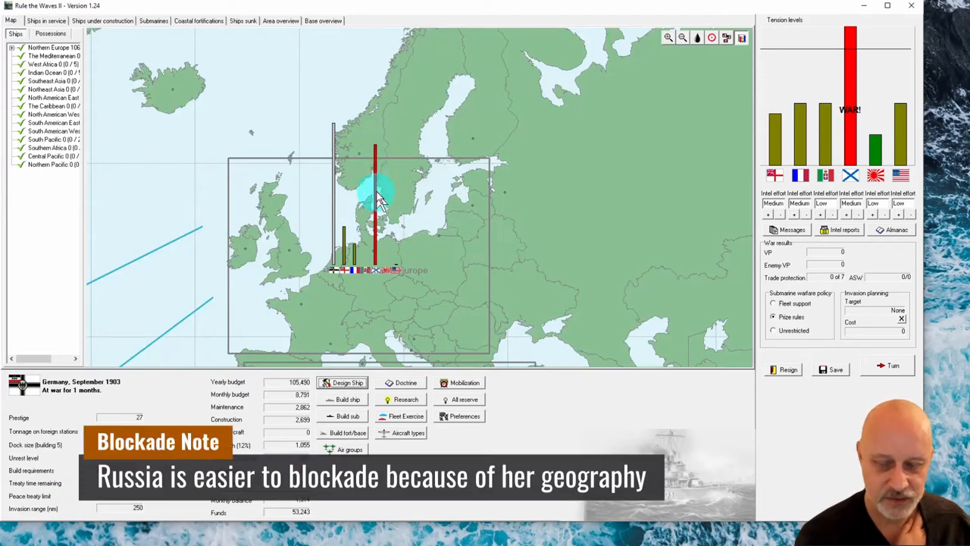
pyautogui.moveTo(387, 195)
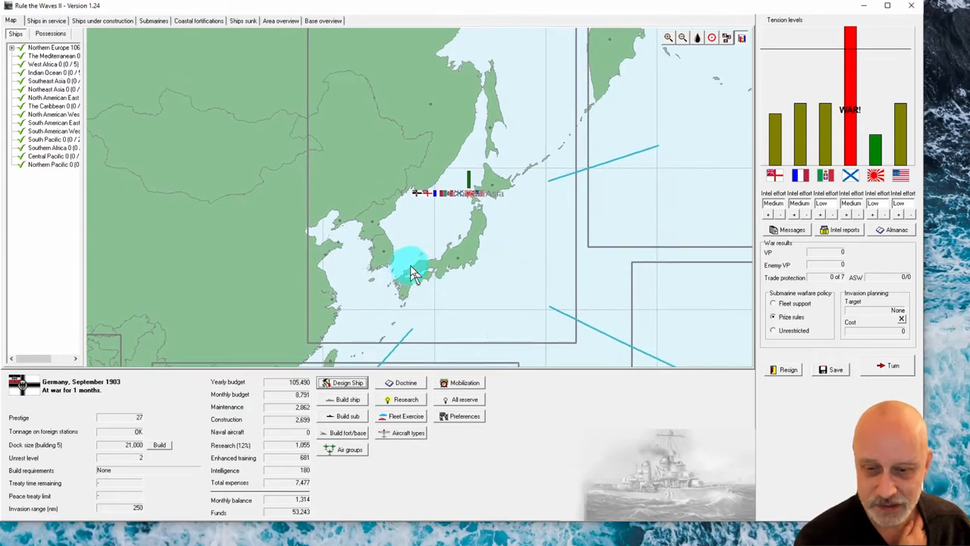
pyautogui.moveTo(314, 254)
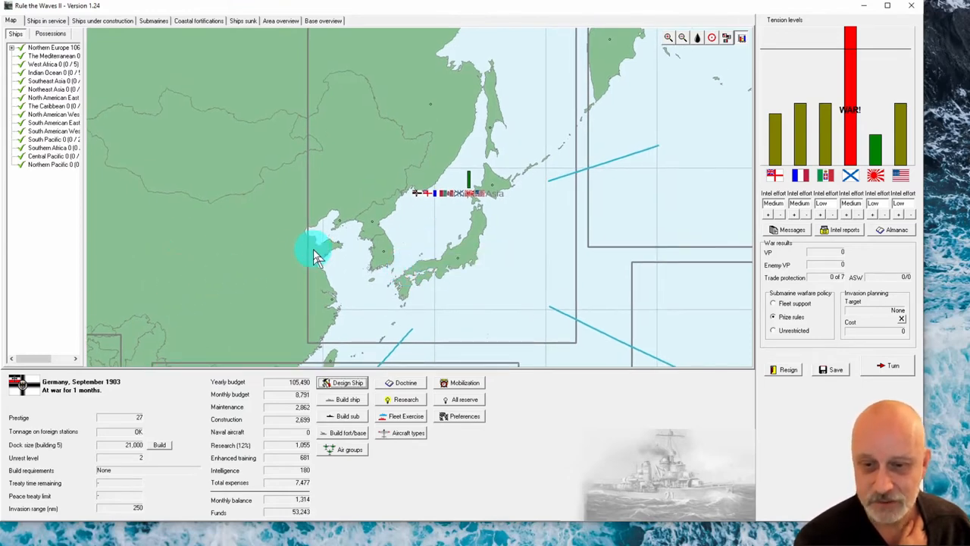
pyautogui.moveTo(310, 220)
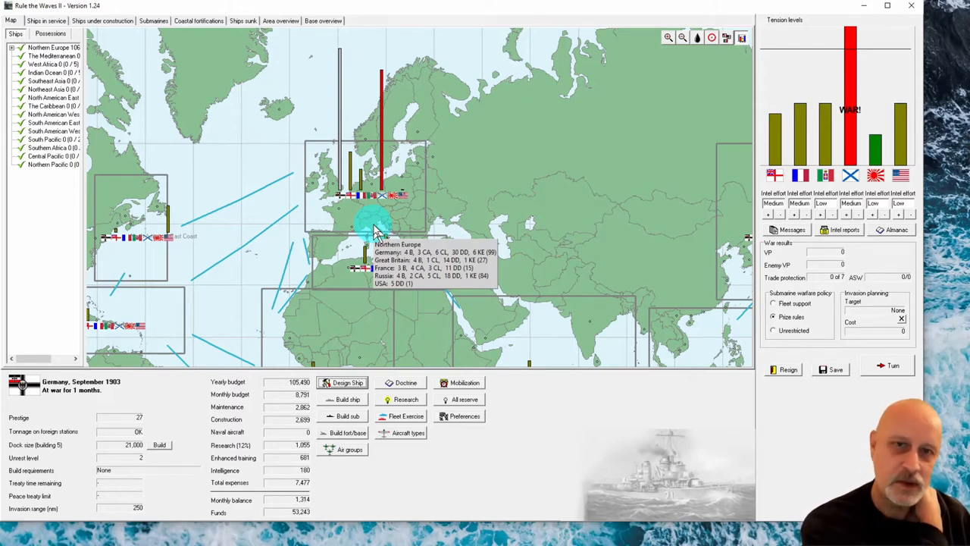
# Show Germany's list of ships in service.
pyautogui.click(47, 20)
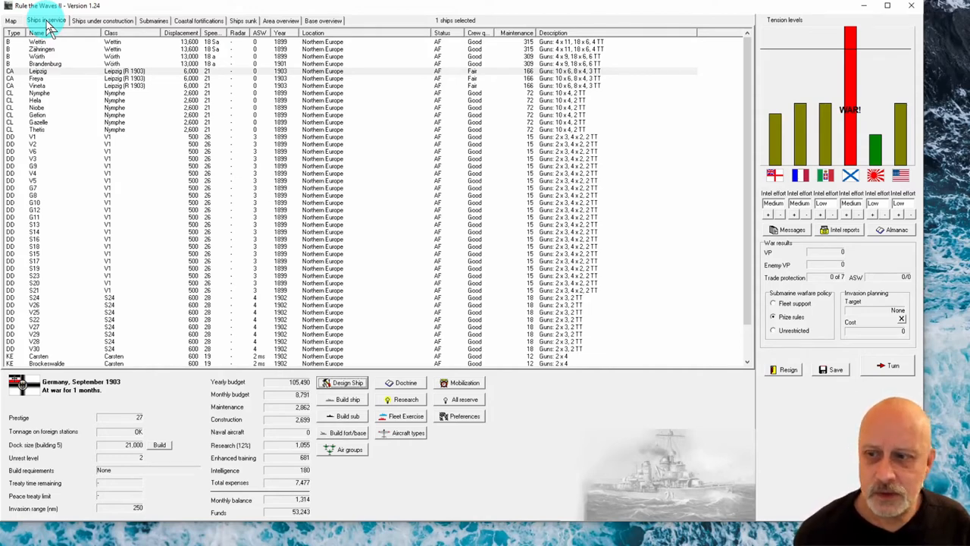
# Return to the Northern Europe strategic map with national flags shown.
pyautogui.click(10, 20)
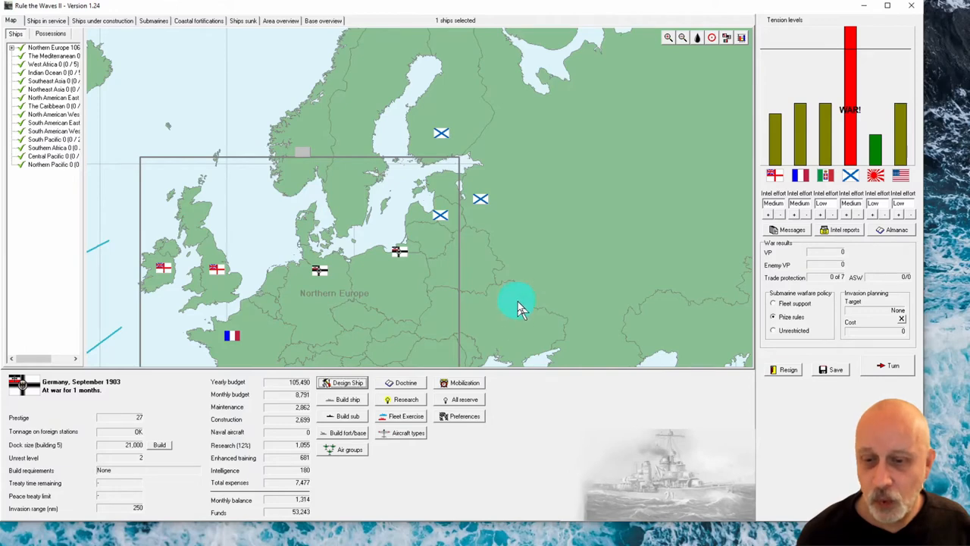
pyautogui.moveTo(527, 299)
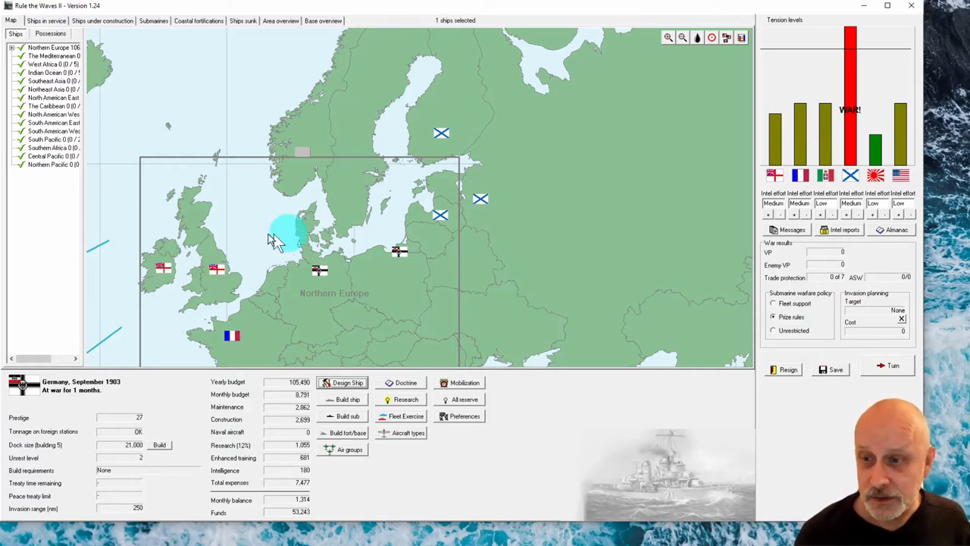
# Halt construction of the battlecruiser Hansa in the ships-under-construction list.
pyautogui.click(101, 21)
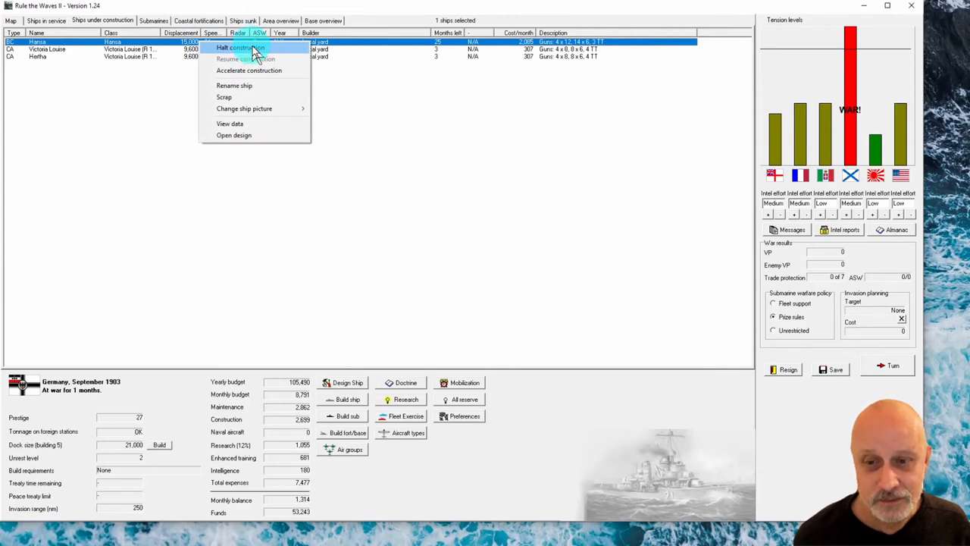
pyautogui.click(237, 47)
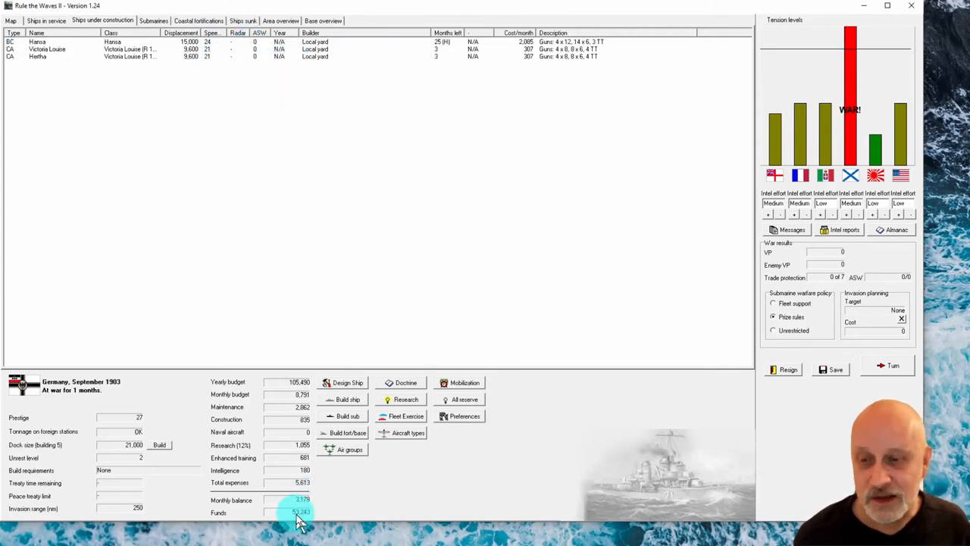
pyautogui.moveTo(111, 86)
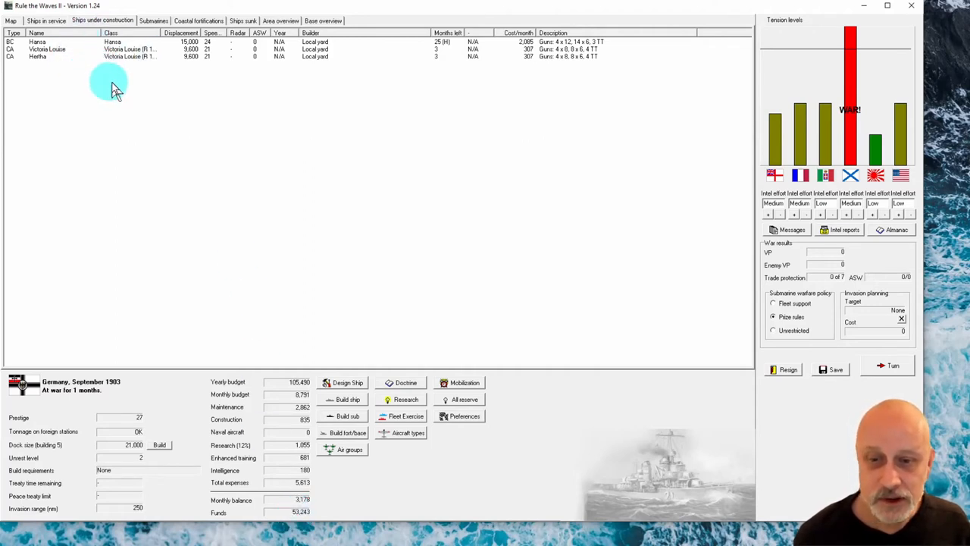
pyautogui.moveTo(445, 78)
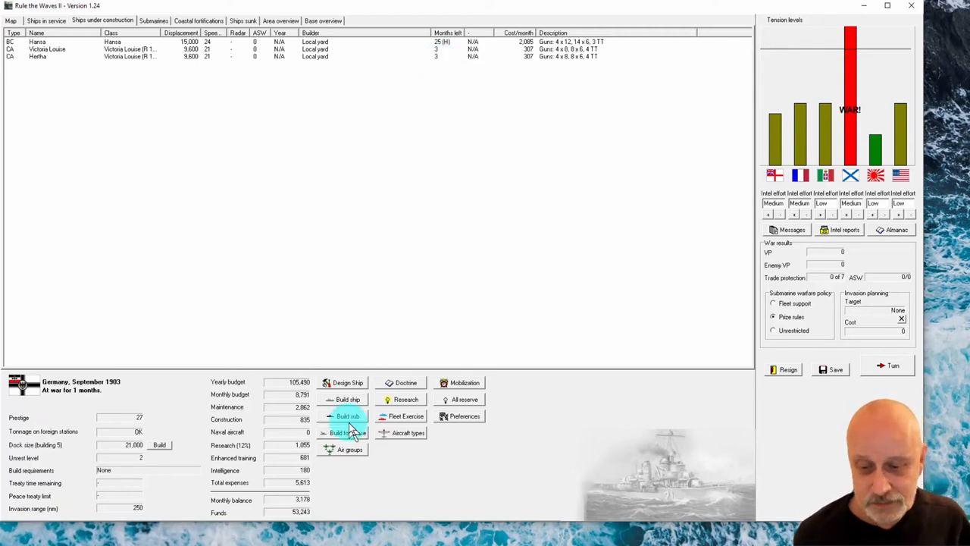
pyautogui.click(347, 415)
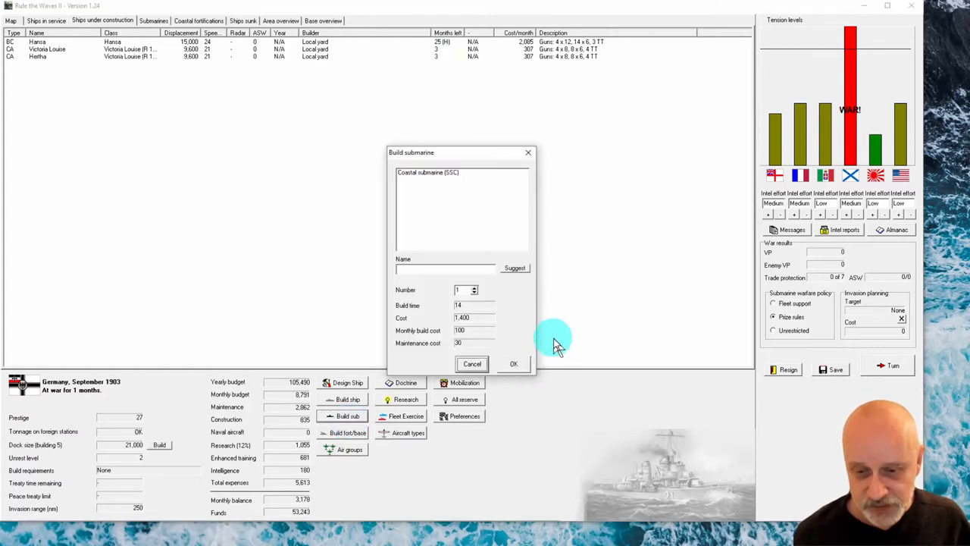
pyautogui.moveTo(542, 337)
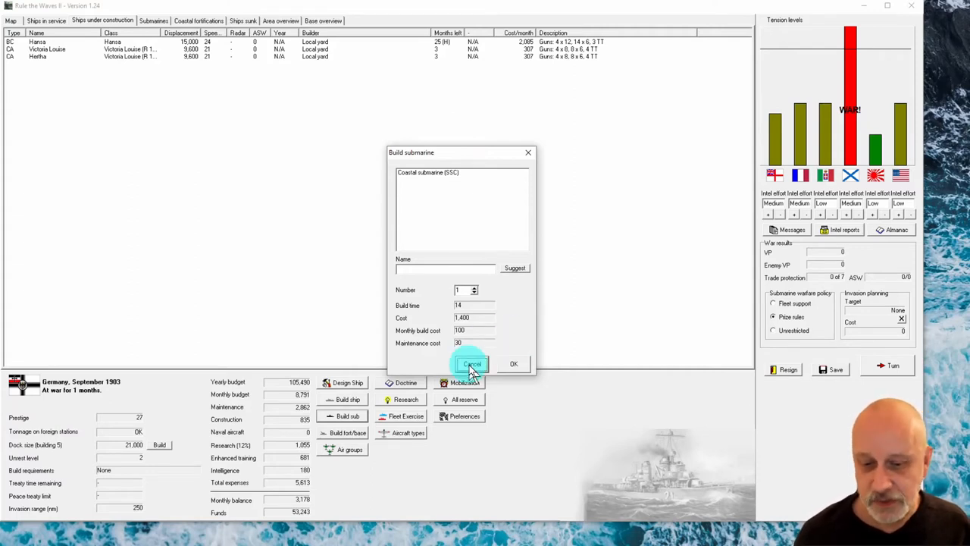
pyautogui.click(472, 364)
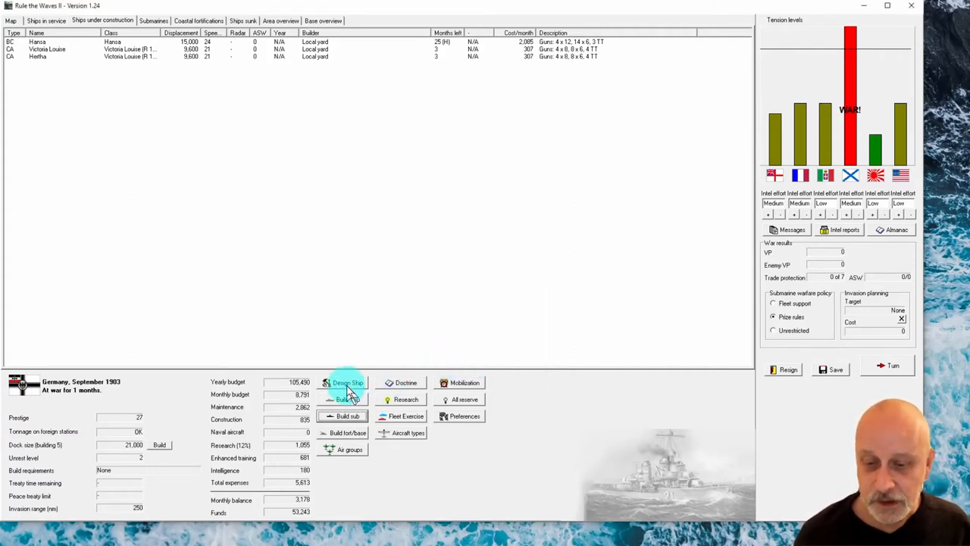
pyautogui.click(343, 383)
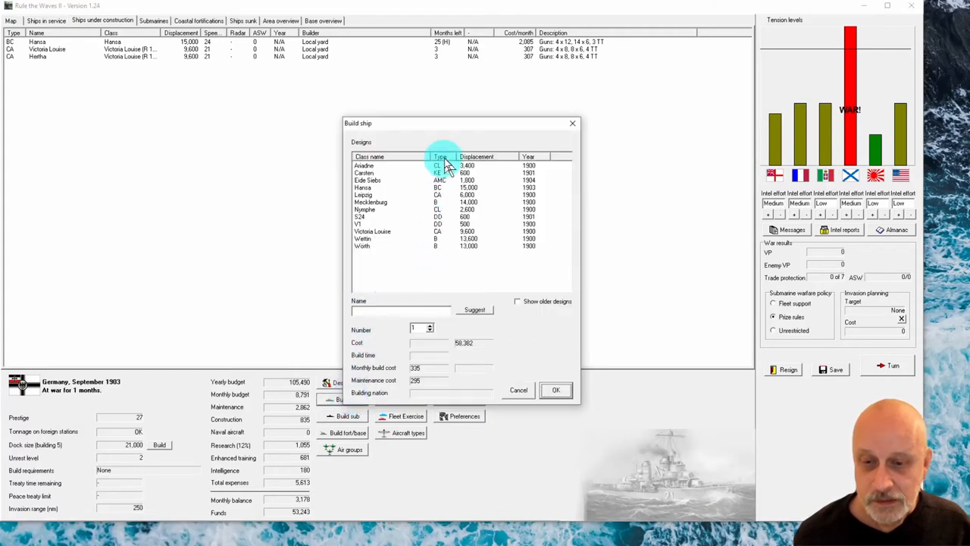
pyautogui.click(441, 157)
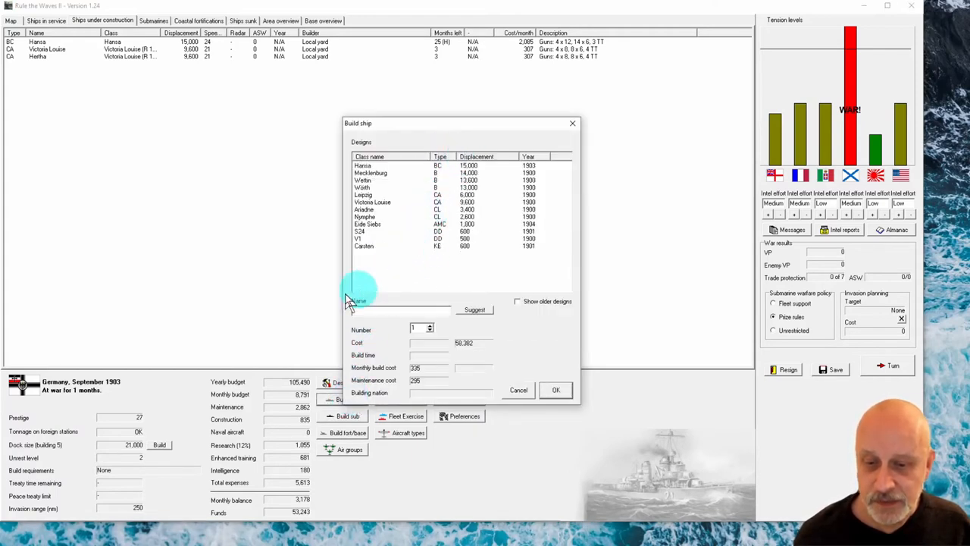
pyautogui.click(394, 231)
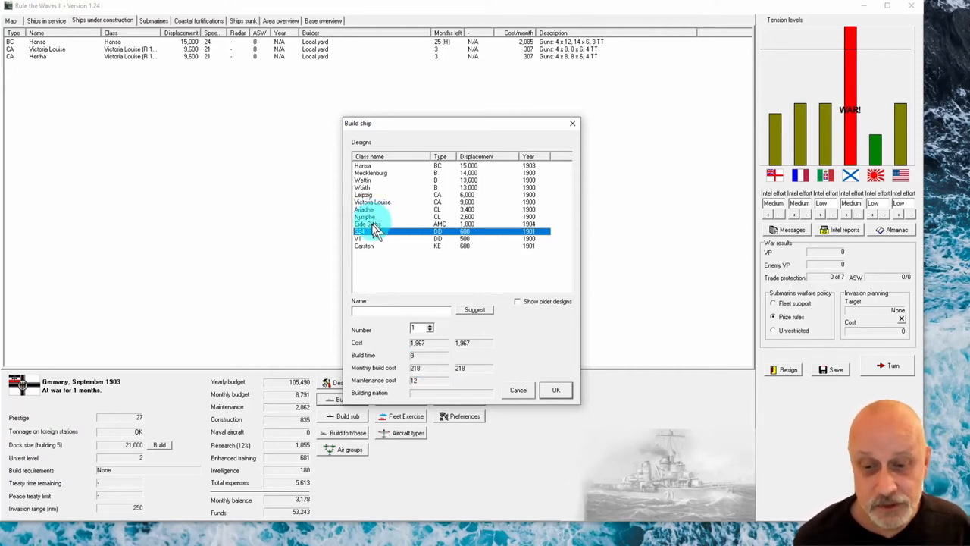
pyautogui.click(379, 224)
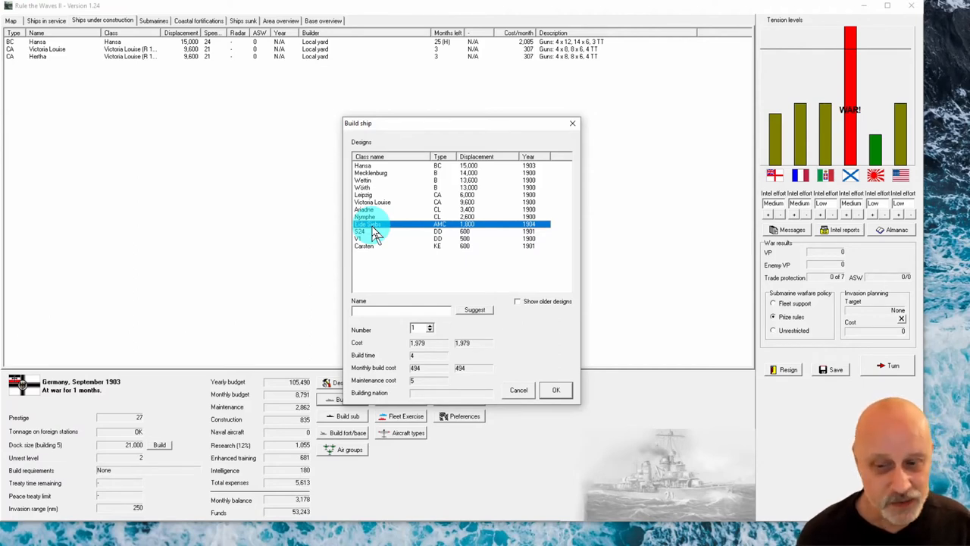
pyautogui.click(518, 389)
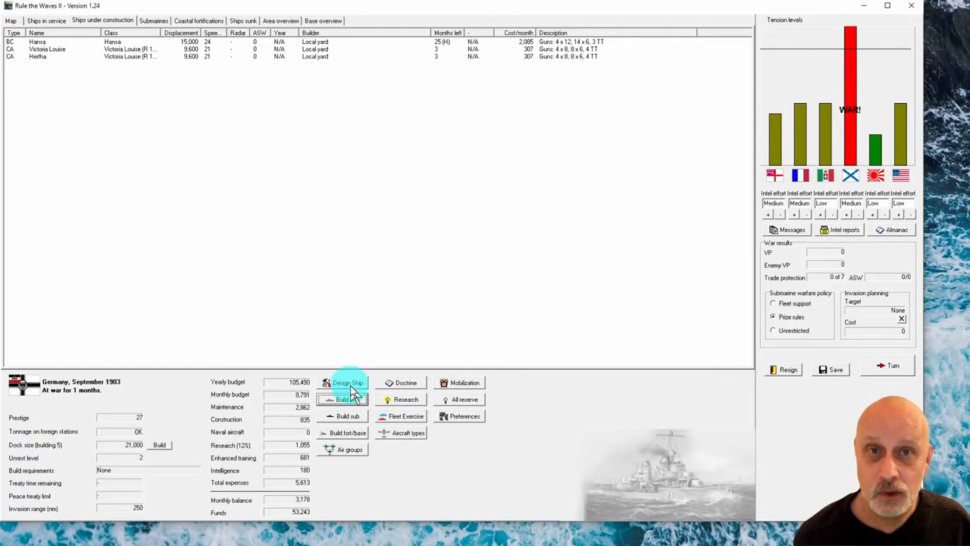
pyautogui.click(342, 382)
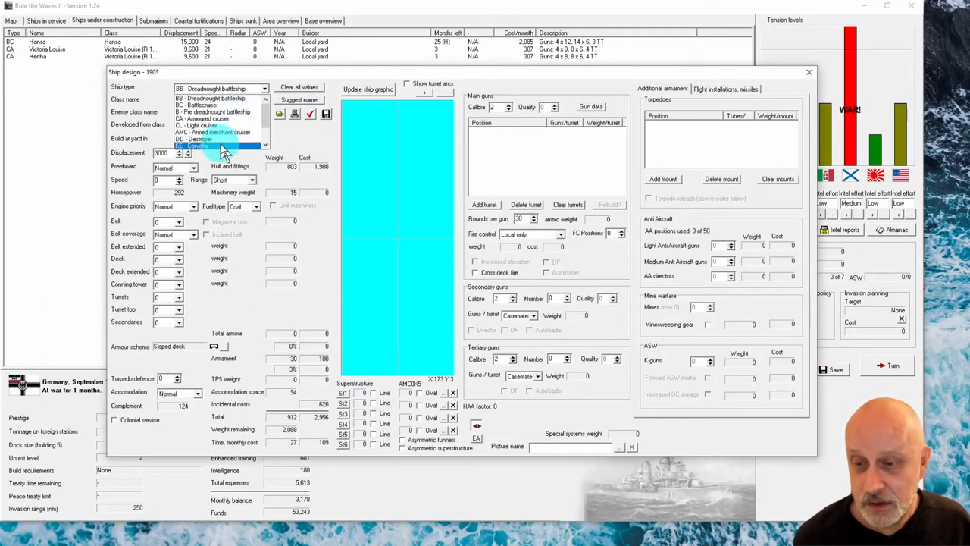
pyautogui.click(200, 146)
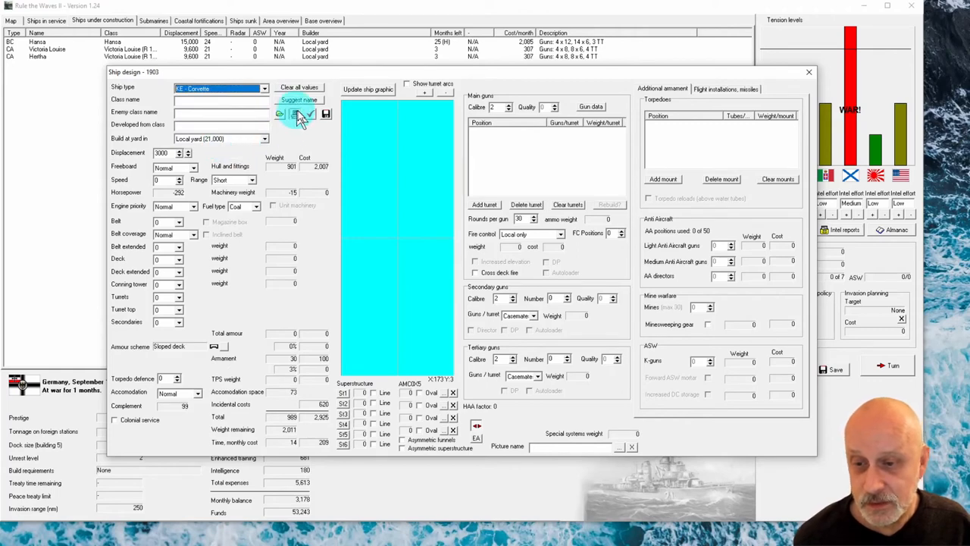
pyautogui.click(298, 100)
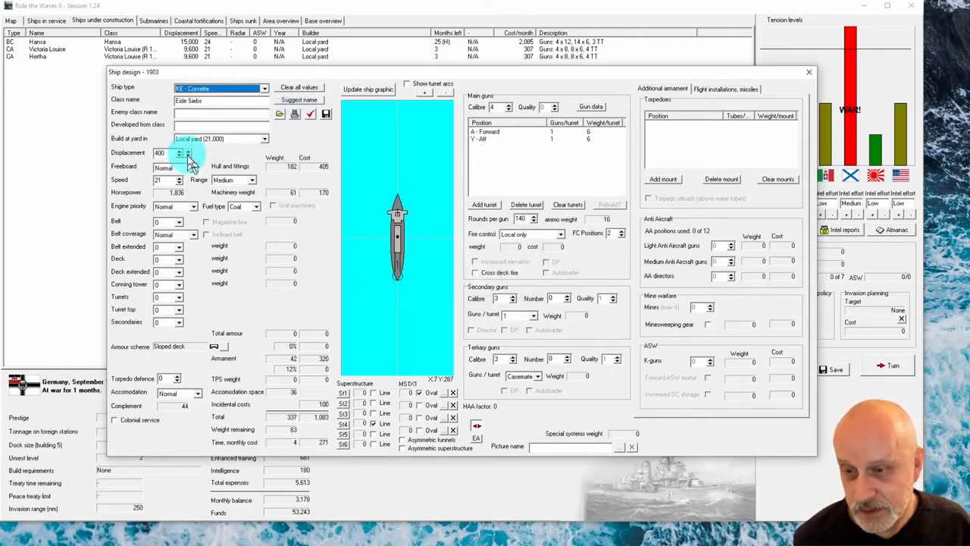
pyautogui.click(187, 156)
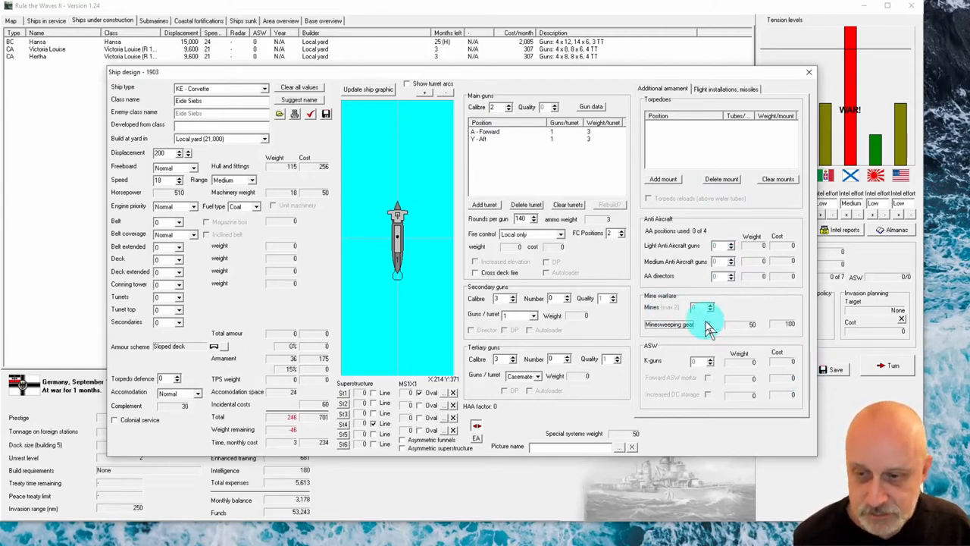
pyautogui.click(707, 324)
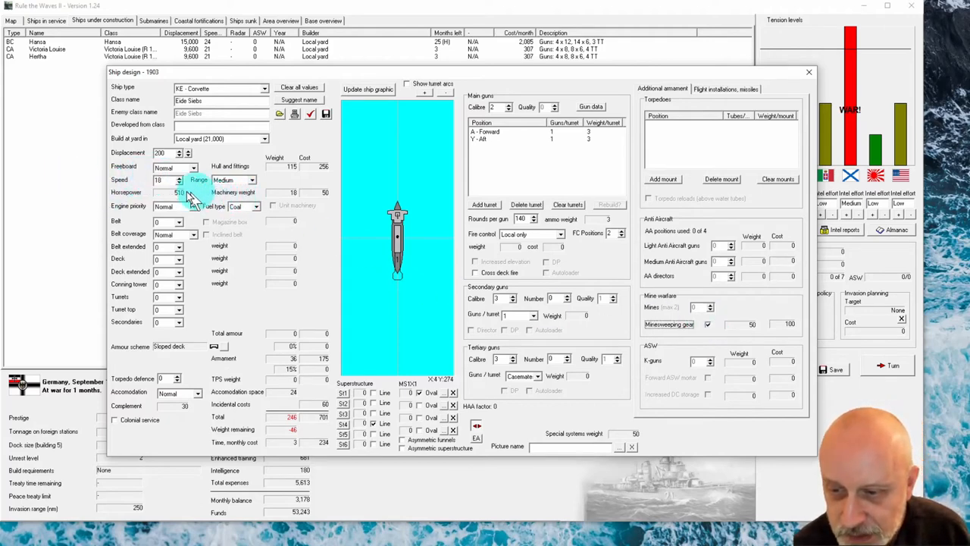
pyautogui.click(176, 182)
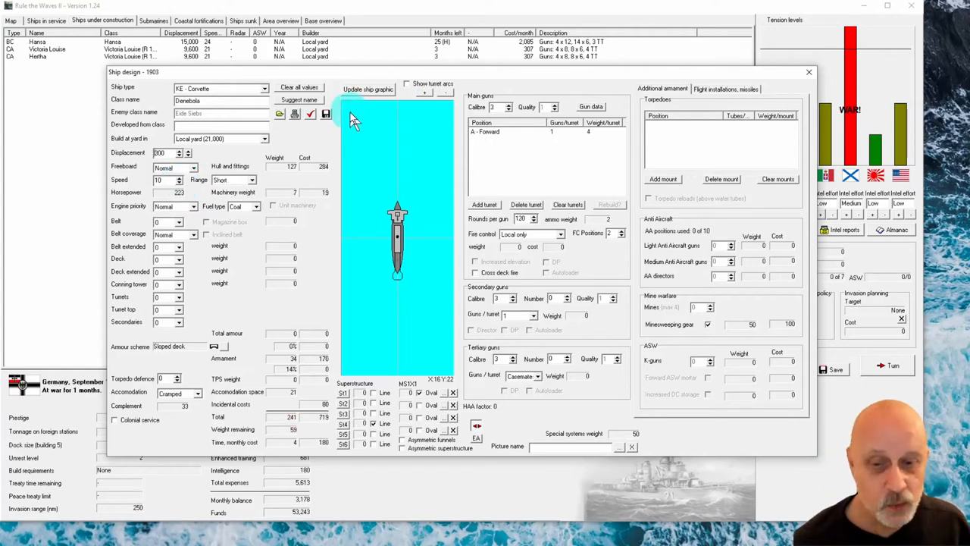
pyautogui.moveTo(458, 224)
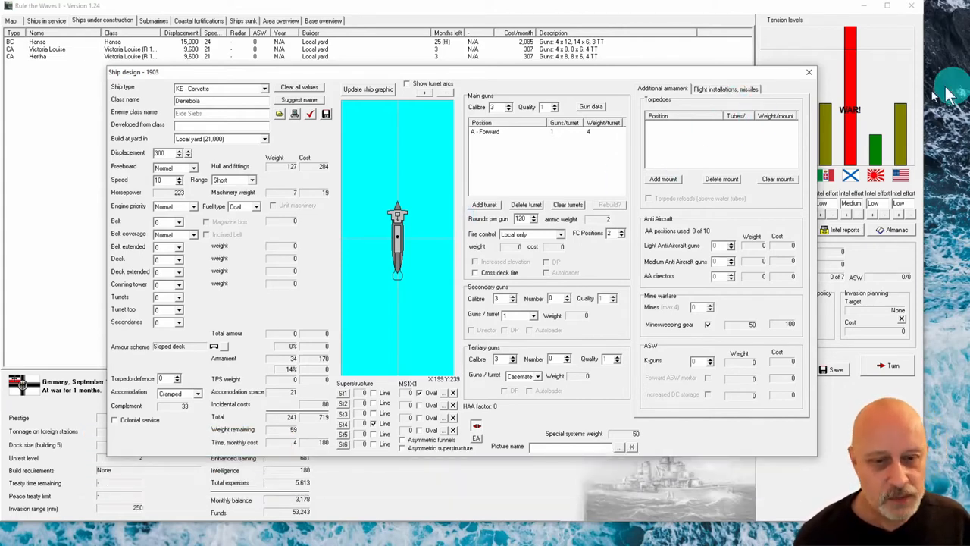
pyautogui.click(809, 72)
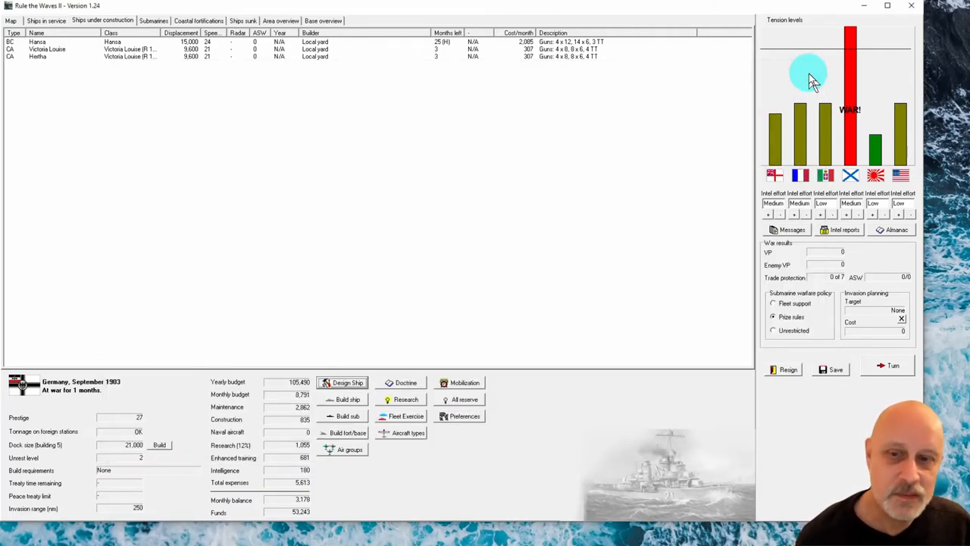
pyautogui.moveTo(204, 79)
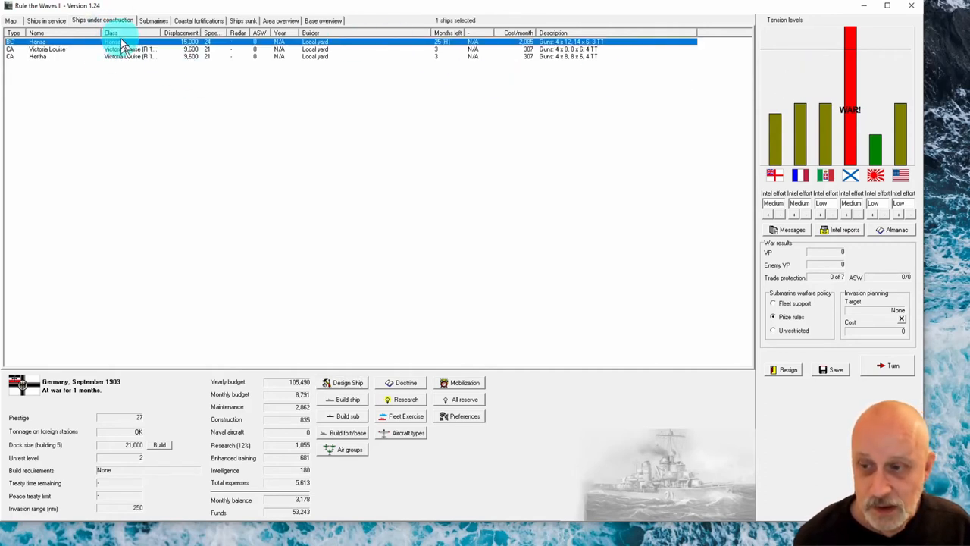
# Resume construction of Hansa, then return to the fleet list and map.
pyautogui.rightClick(122, 41)
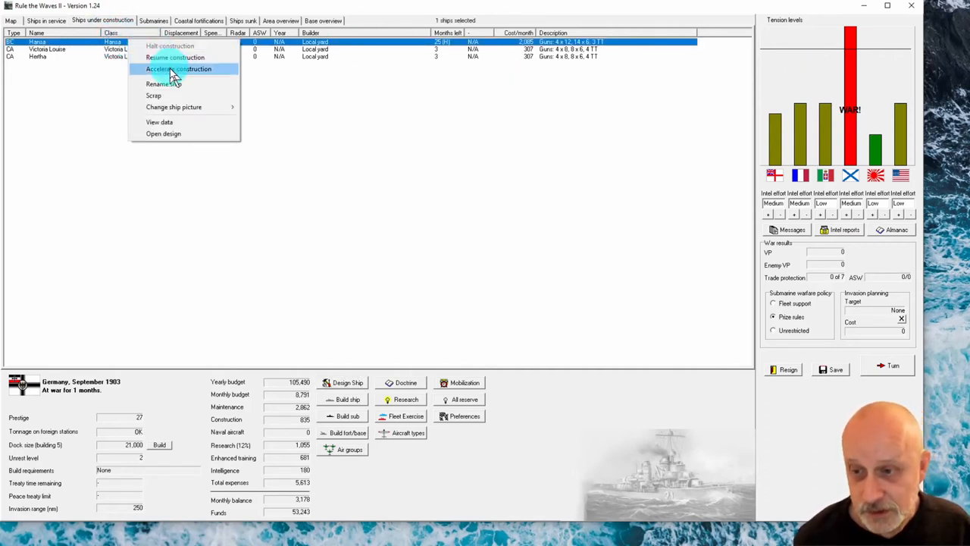
pyautogui.click(178, 68)
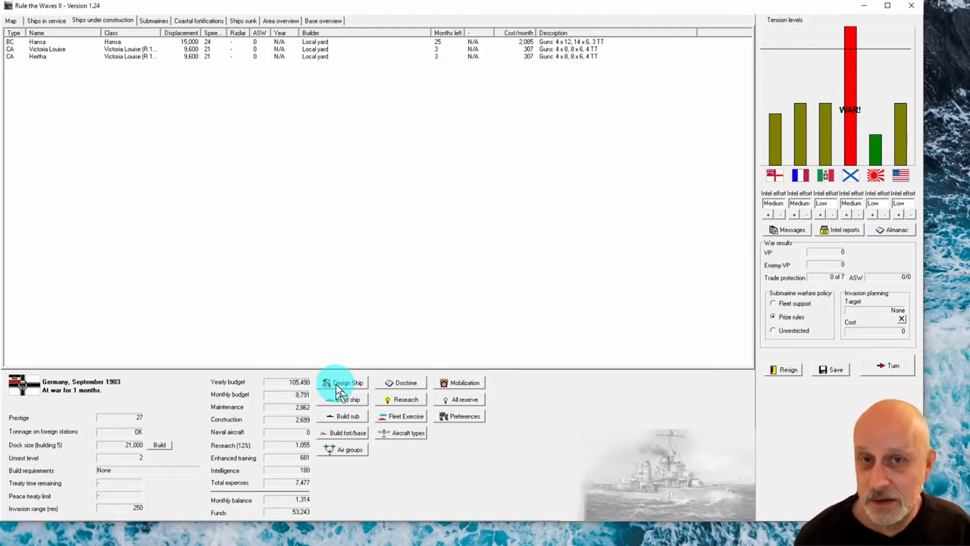
pyautogui.click(47, 20)
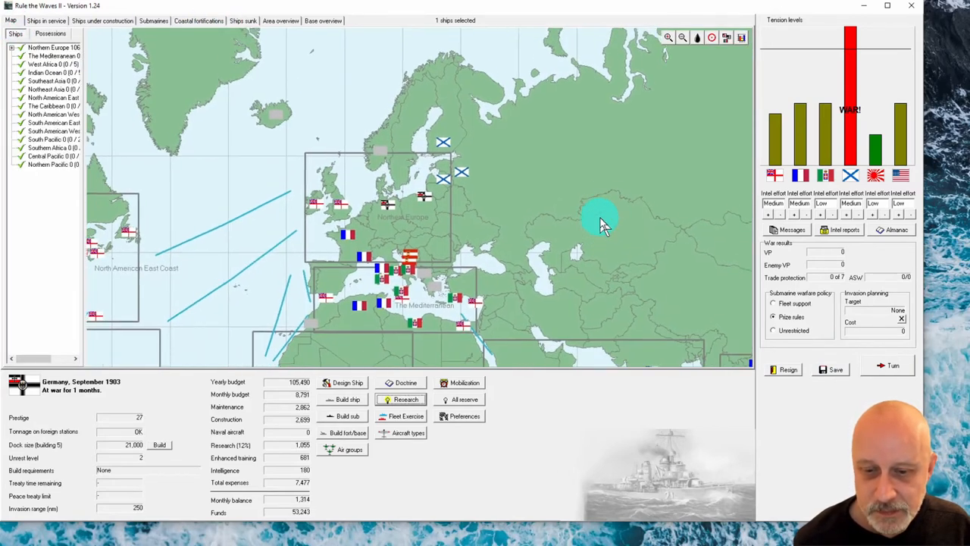
pyautogui.scroll(-3)
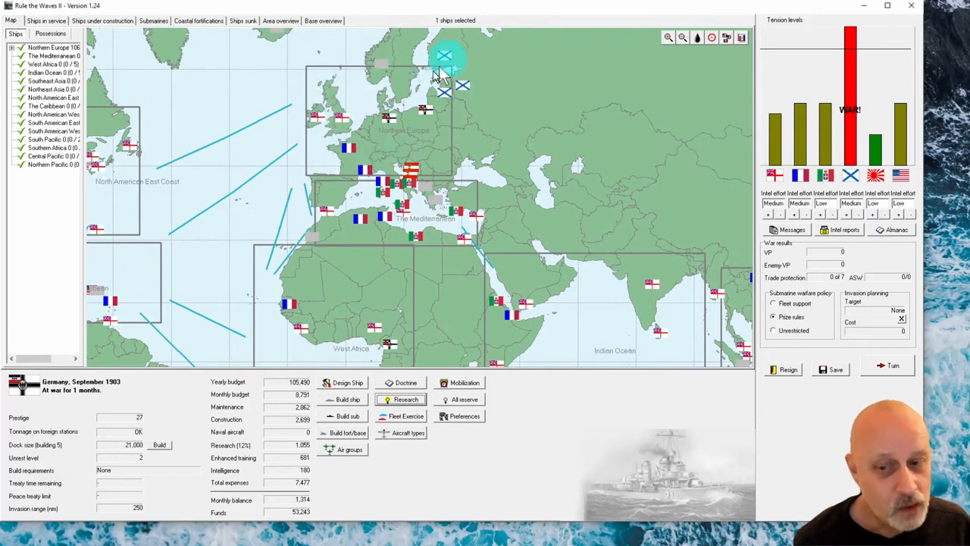
pyautogui.moveTo(388, 144)
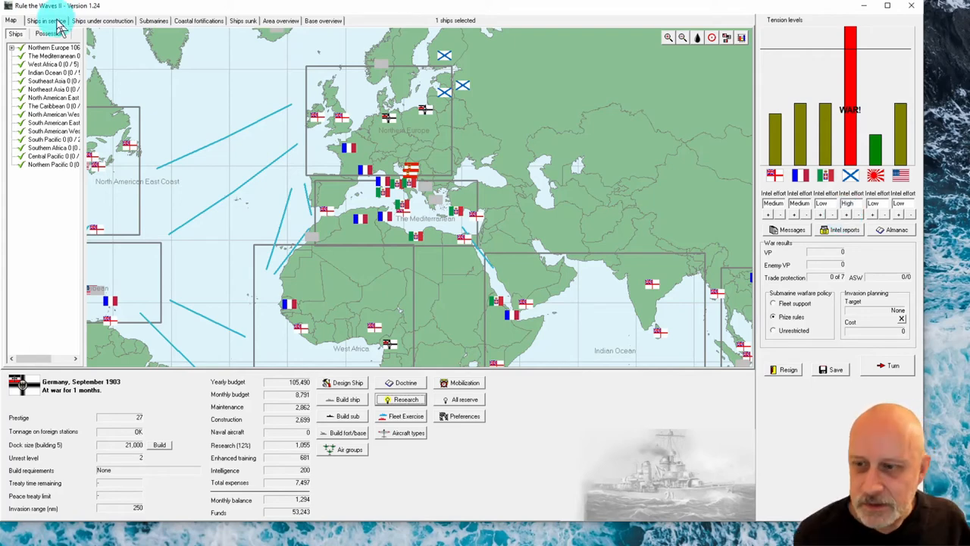
# Put Thetis and six Carsten-class ships on trade protection, filling the 7 of 7 quota.
pyautogui.click(41, 21)
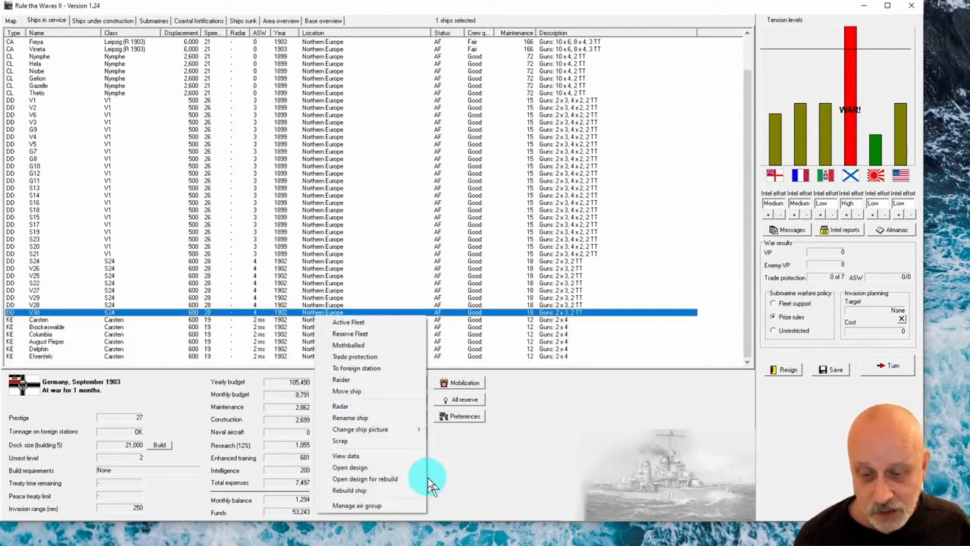
pyautogui.moveTo(354, 356)
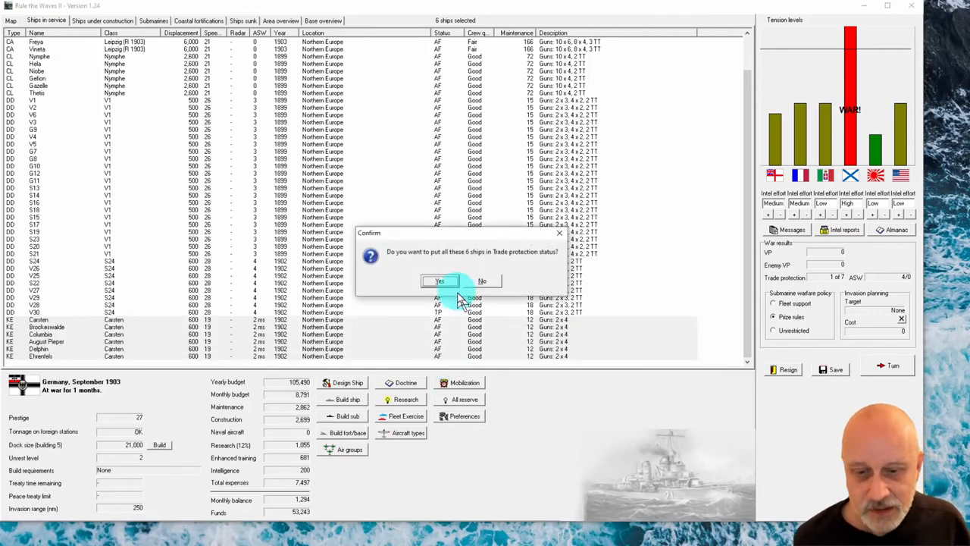
pyautogui.click(439, 281)
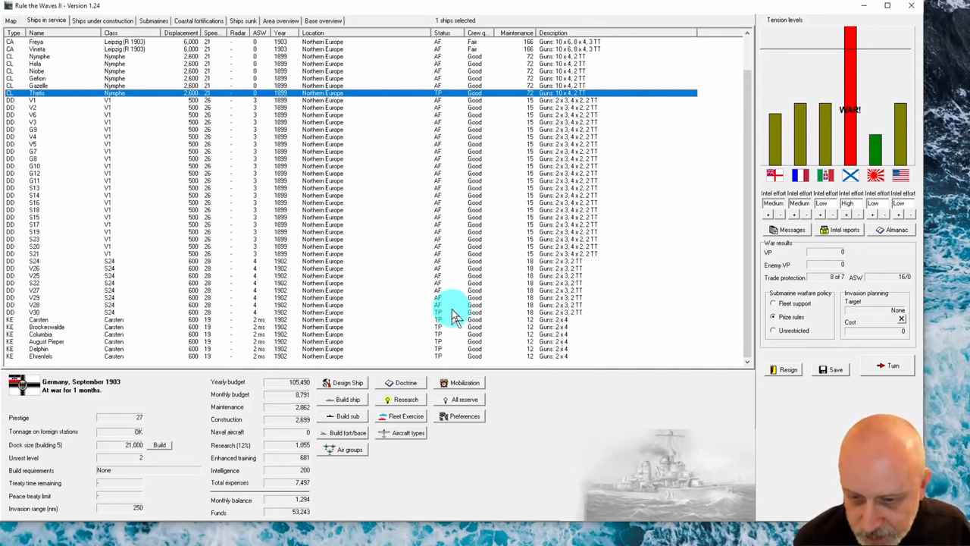
pyautogui.click(453, 311)
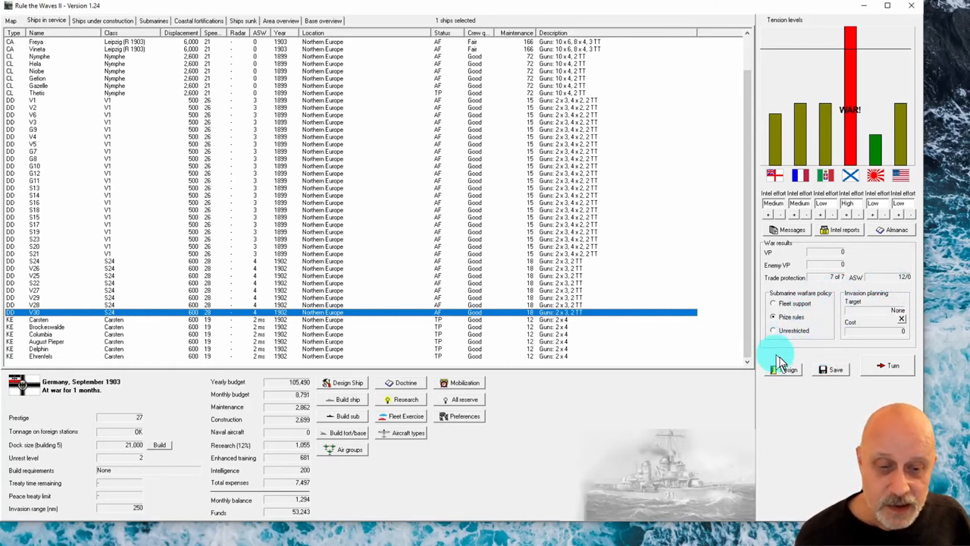
# Cycle submarine warfare policy through fleet support and prize rules to unrestricted.
pyautogui.click(773, 317)
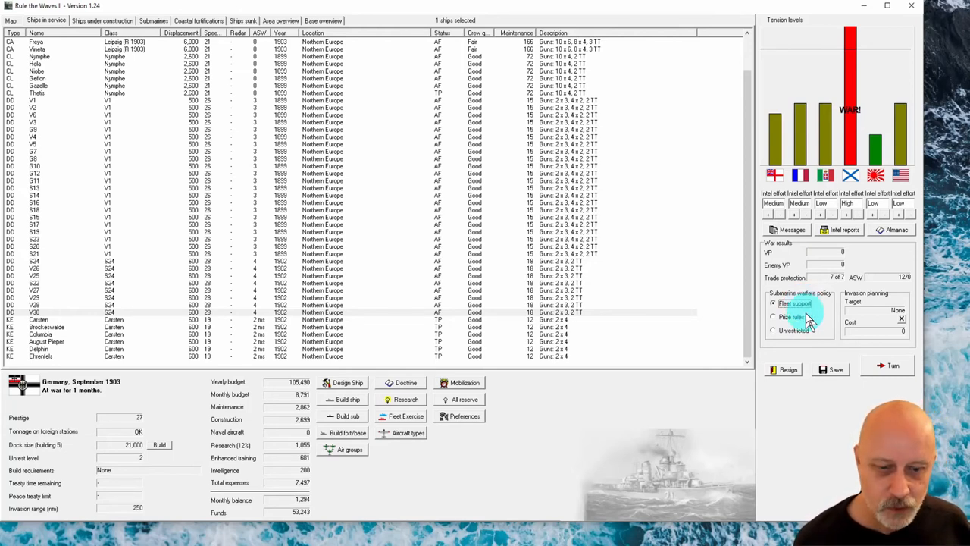
pyautogui.click(774, 317)
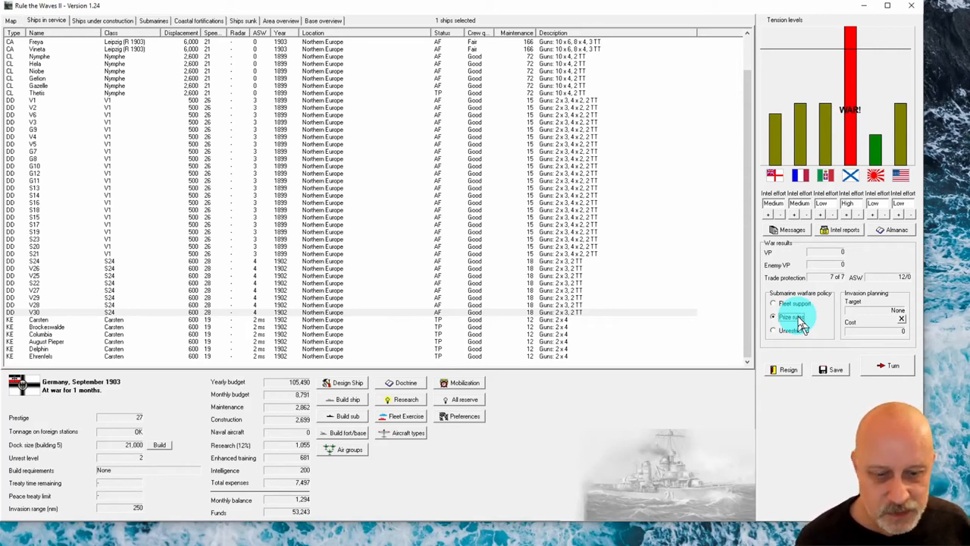
pyautogui.click(773, 329)
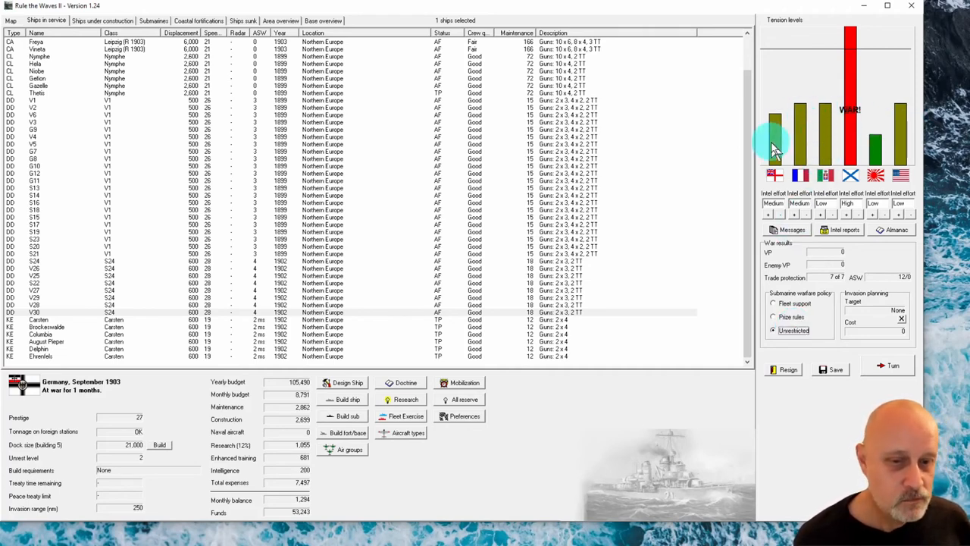
pyautogui.moveTo(818, 125)
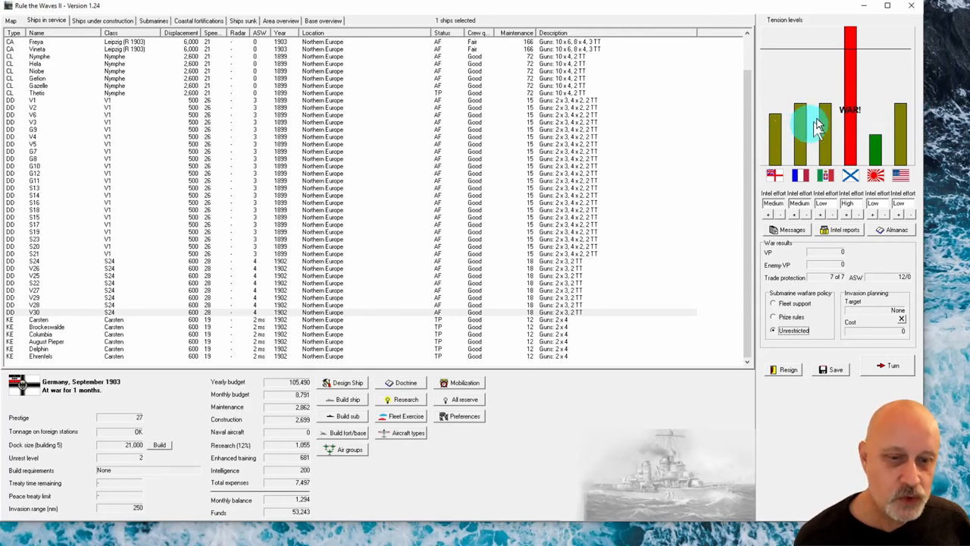
pyautogui.moveTo(800, 114)
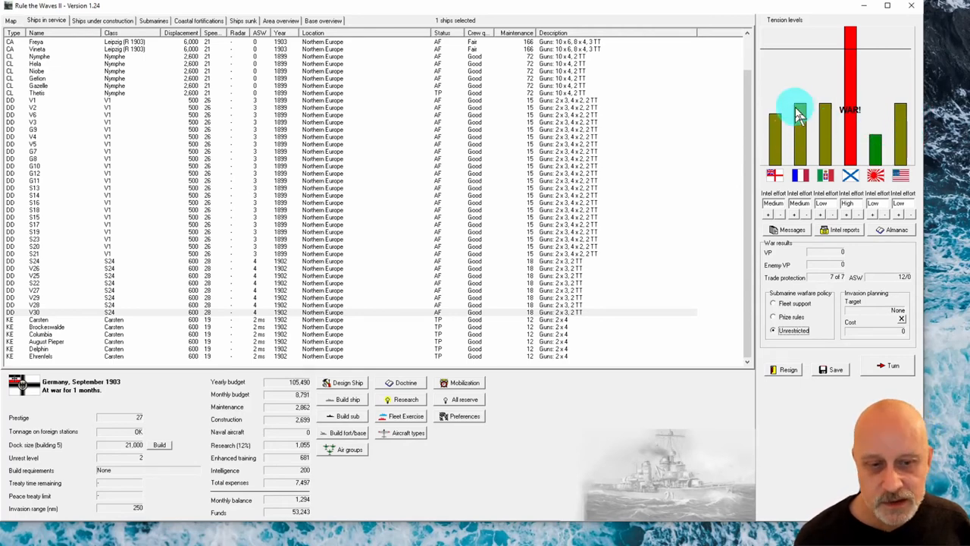
pyautogui.moveTo(875, 157)
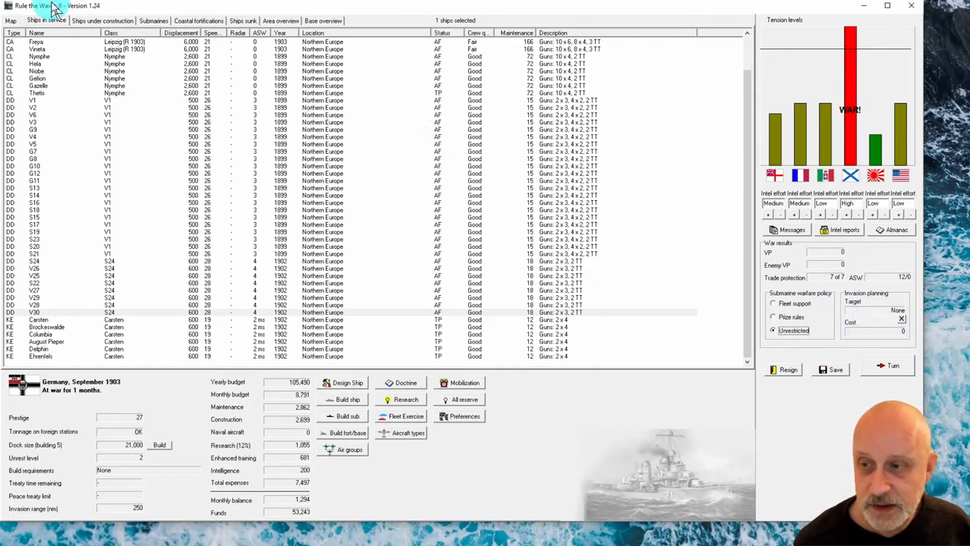
# Switch between the fleet list and map, ending on the world strategic map.
pyautogui.click(10, 20)
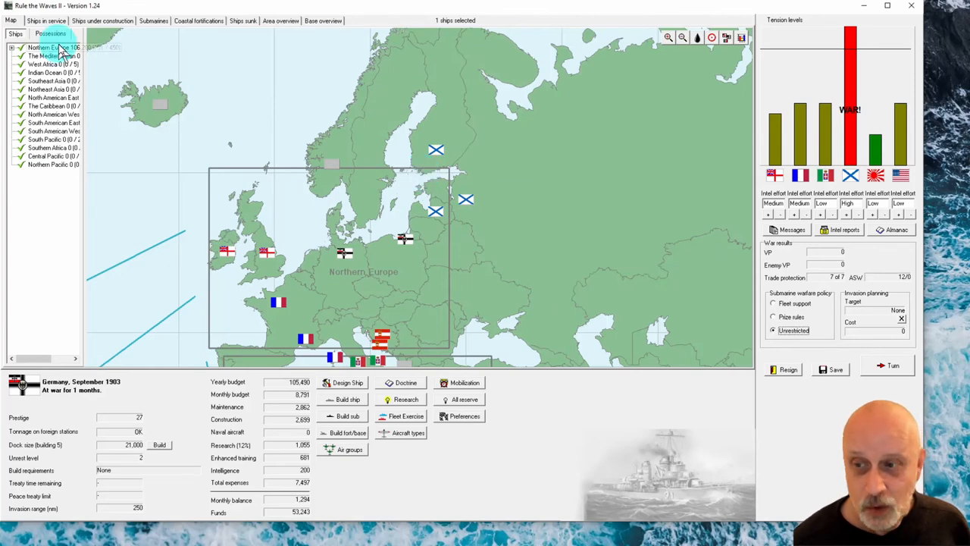
pyautogui.click(47, 21)
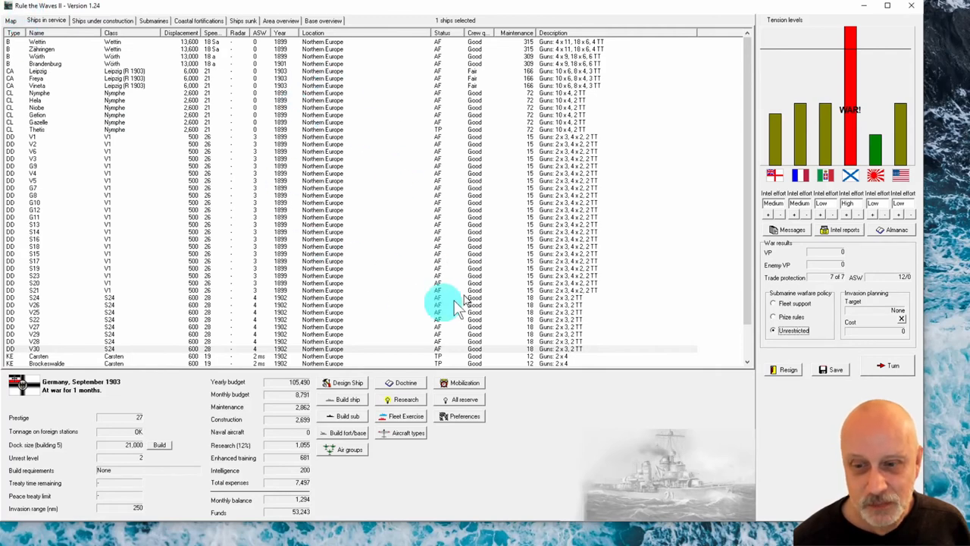
pyautogui.click(10, 21)
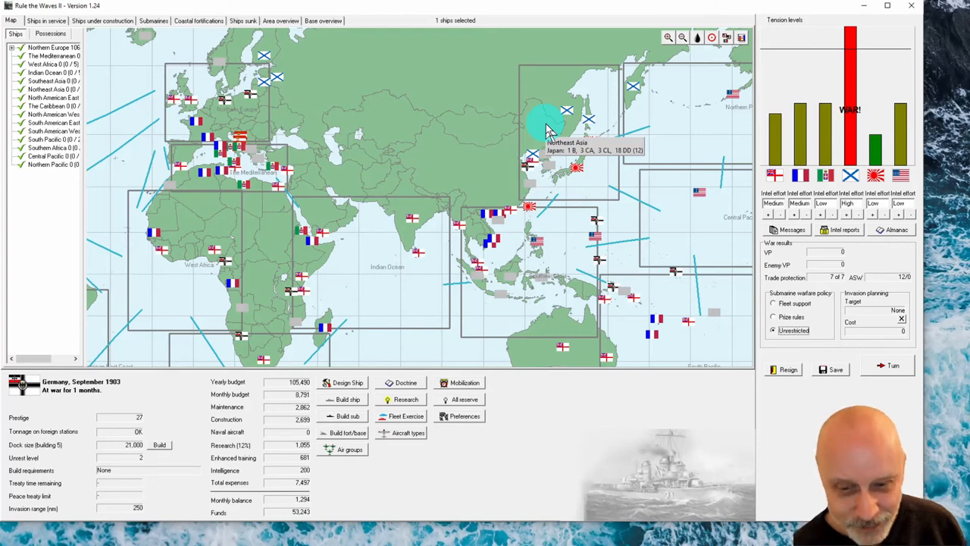
pyautogui.moveTo(612, 166)
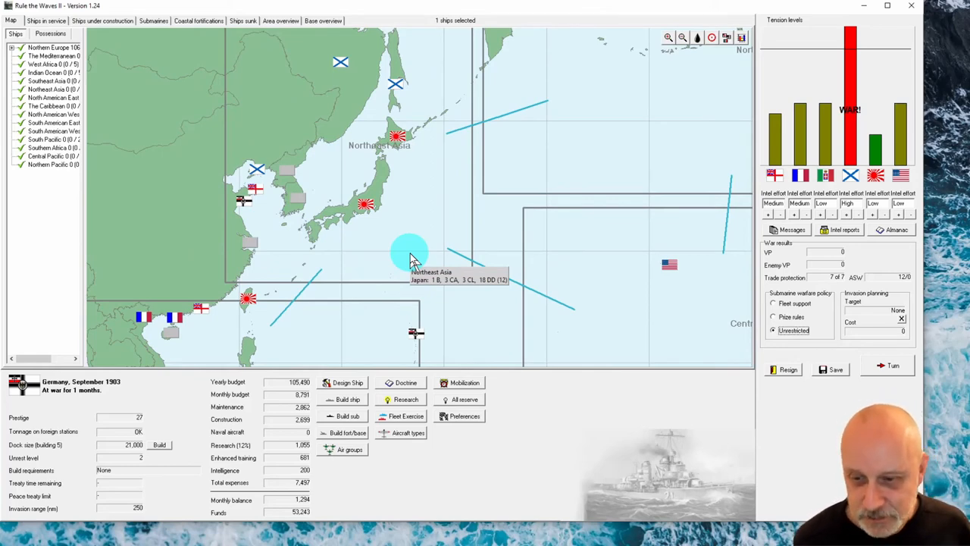
# Review Russia's Liaotung Peninsula and Russian Far East map details, then return to the full world map.
pyautogui.click(254, 170)
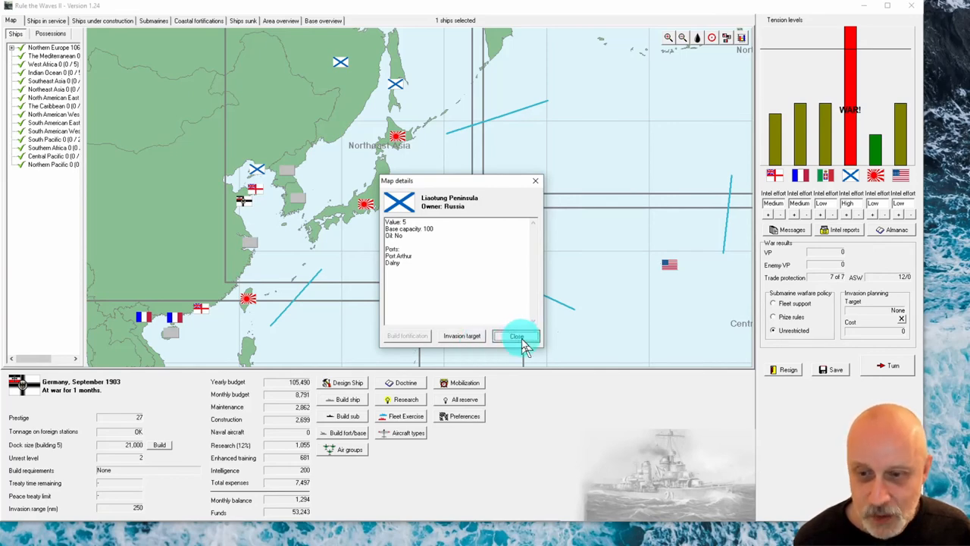
pyautogui.click(516, 336)
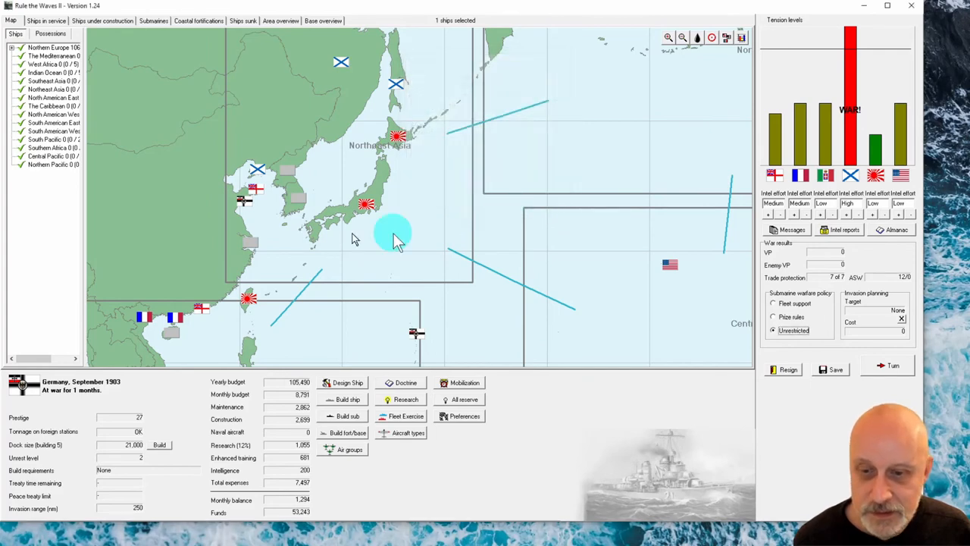
pyautogui.click(395, 235)
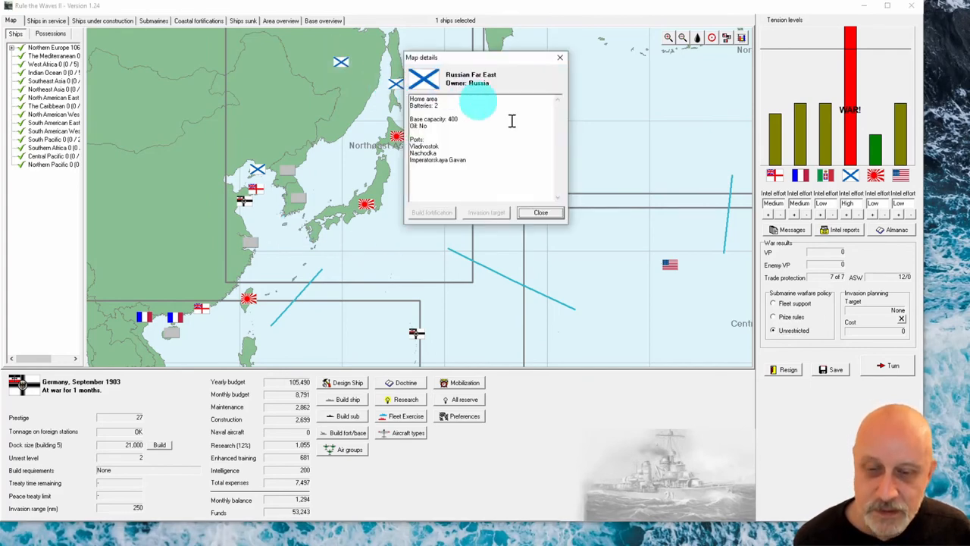
pyautogui.click(540, 212)
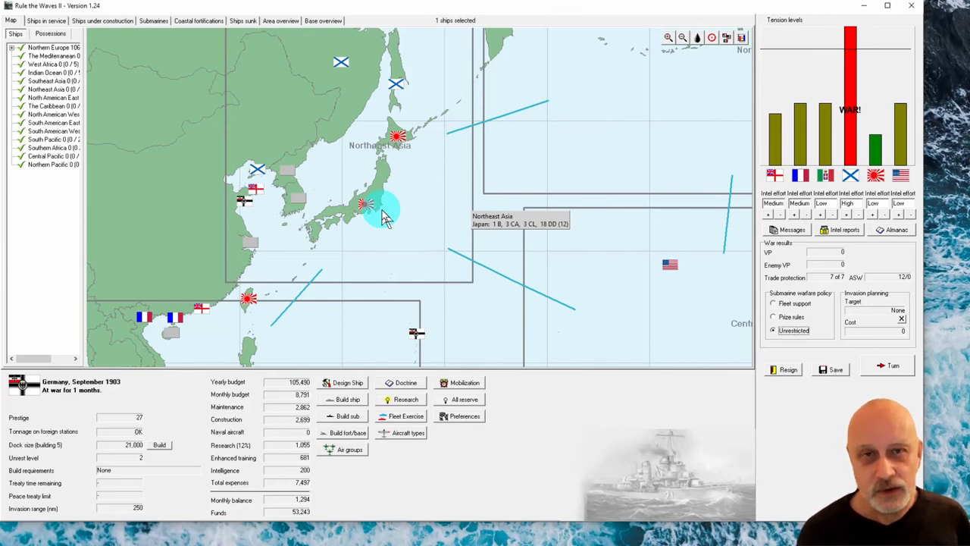
pyautogui.click(682, 37)
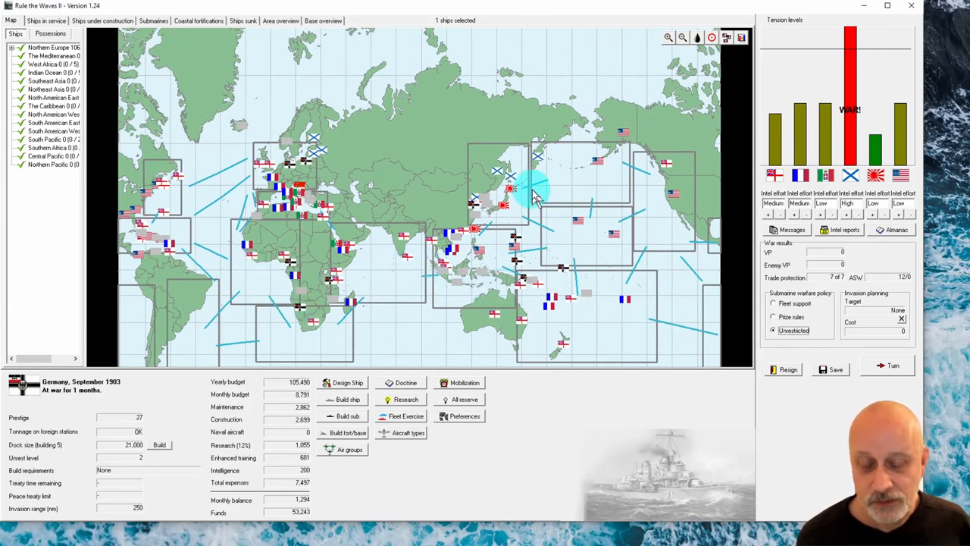
pyautogui.moveTo(493, 190)
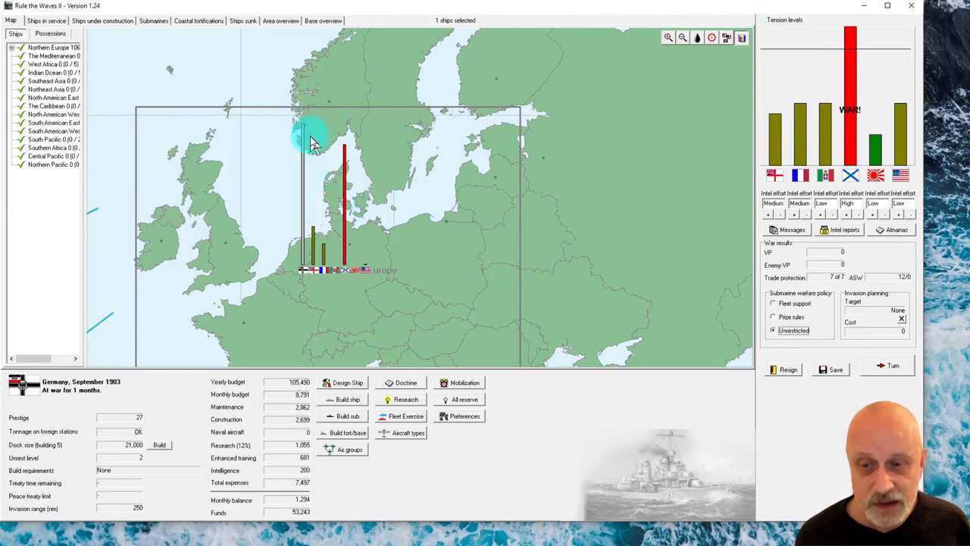
pyautogui.moveTo(303, 148)
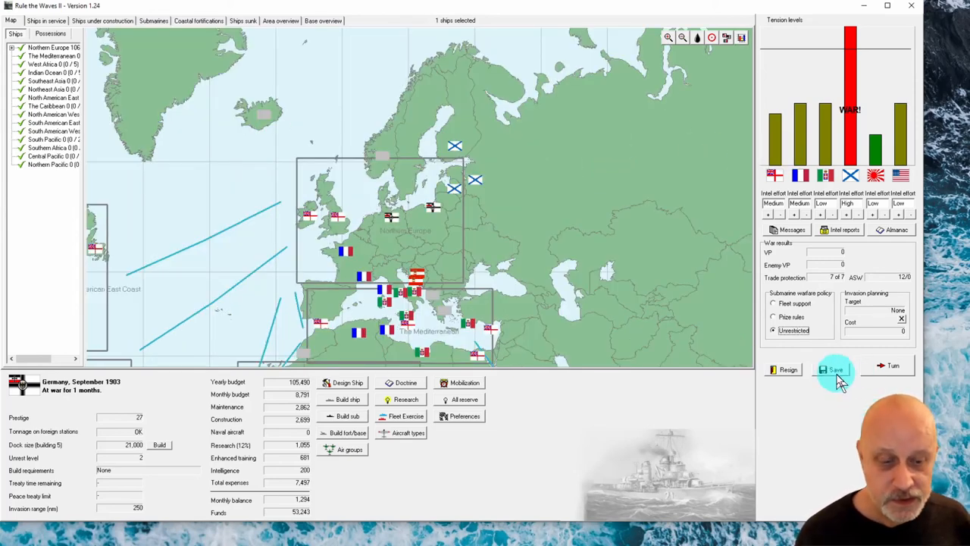
pyautogui.moveTo(893, 365)
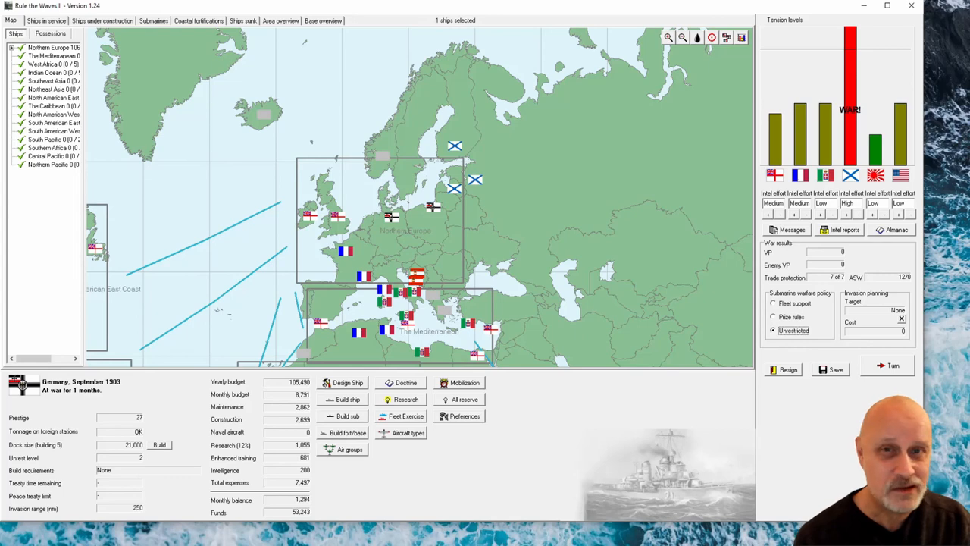
# Return to Germany's ships-in-service list ahead of ending the turn.
pyautogui.click(46, 20)
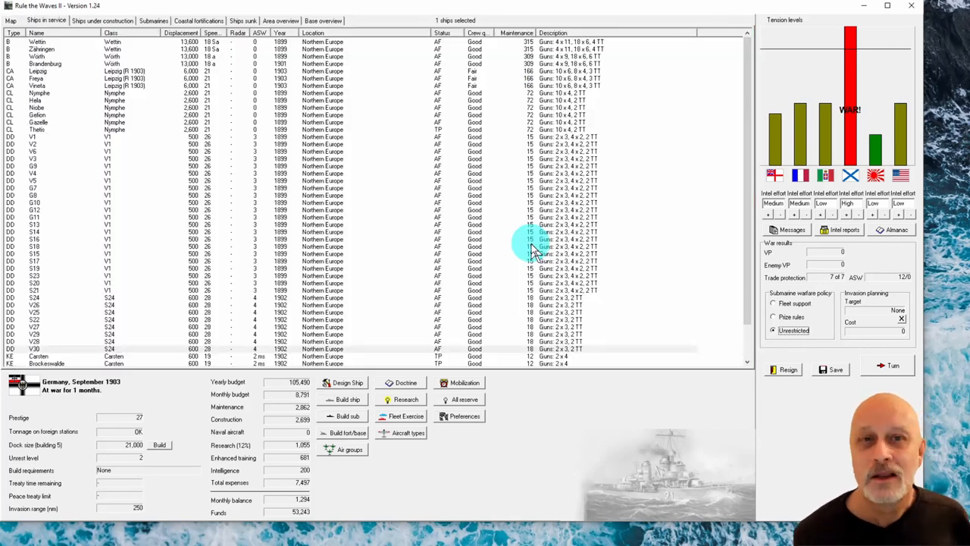